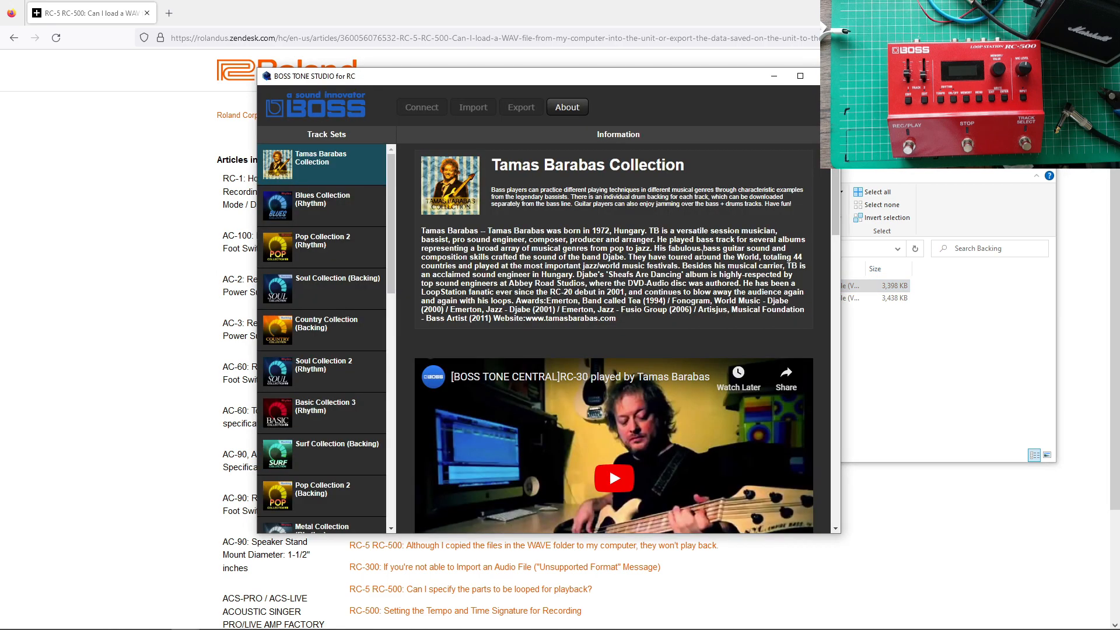
mouse_move(421, 120)
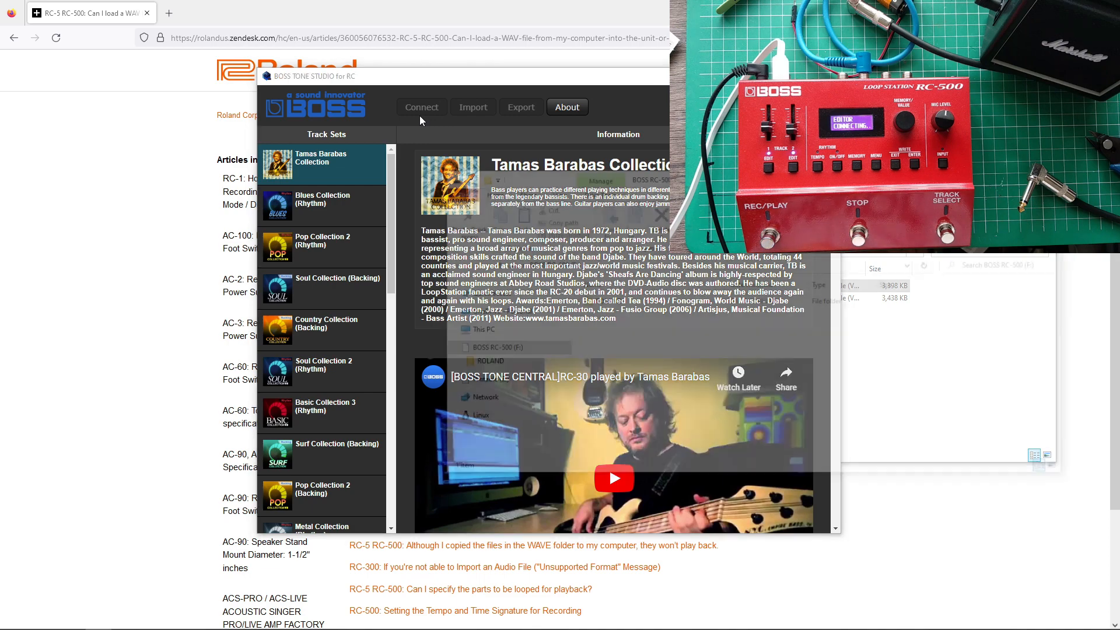
Connect BOSS TONE STUDIO to the RC-500 pedal and begin importing a WAV
click(422, 107)
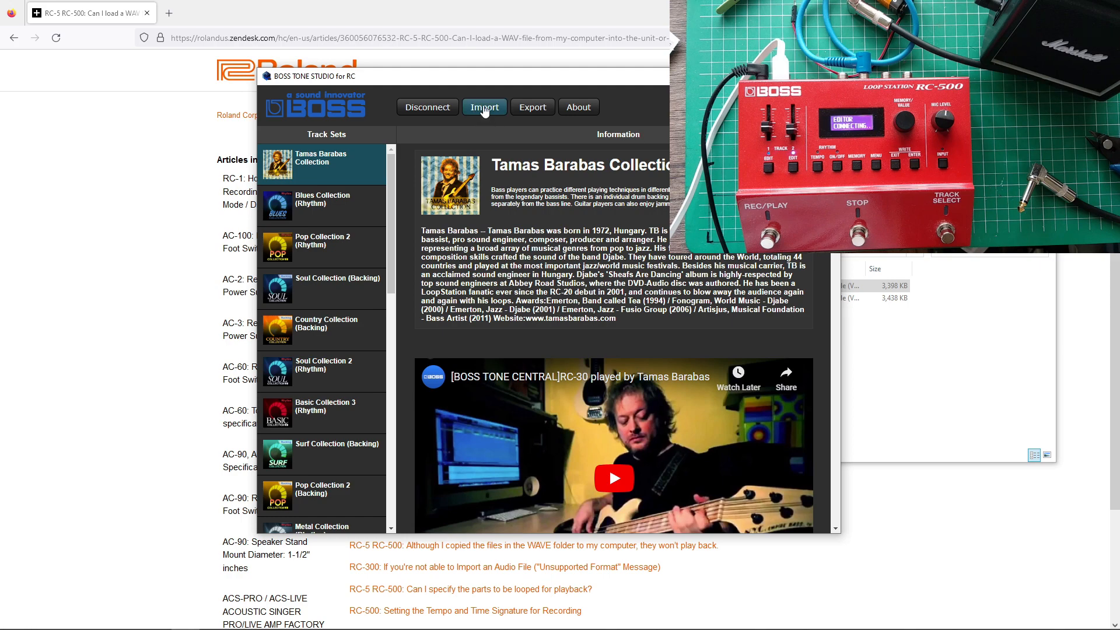
click(484, 106)
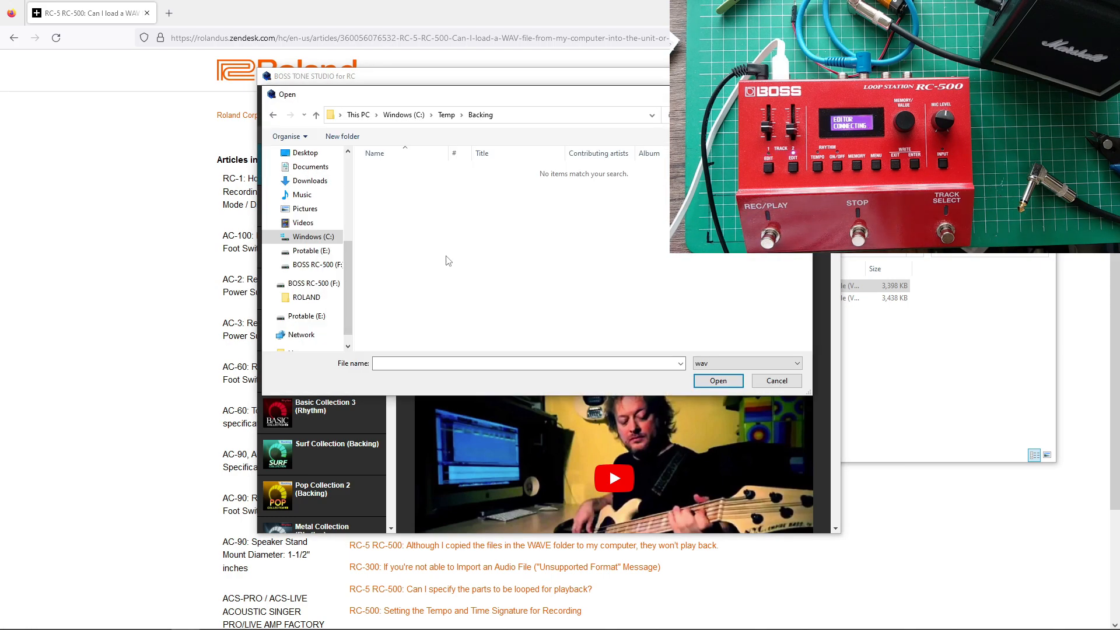
mouse_move(478, 217)
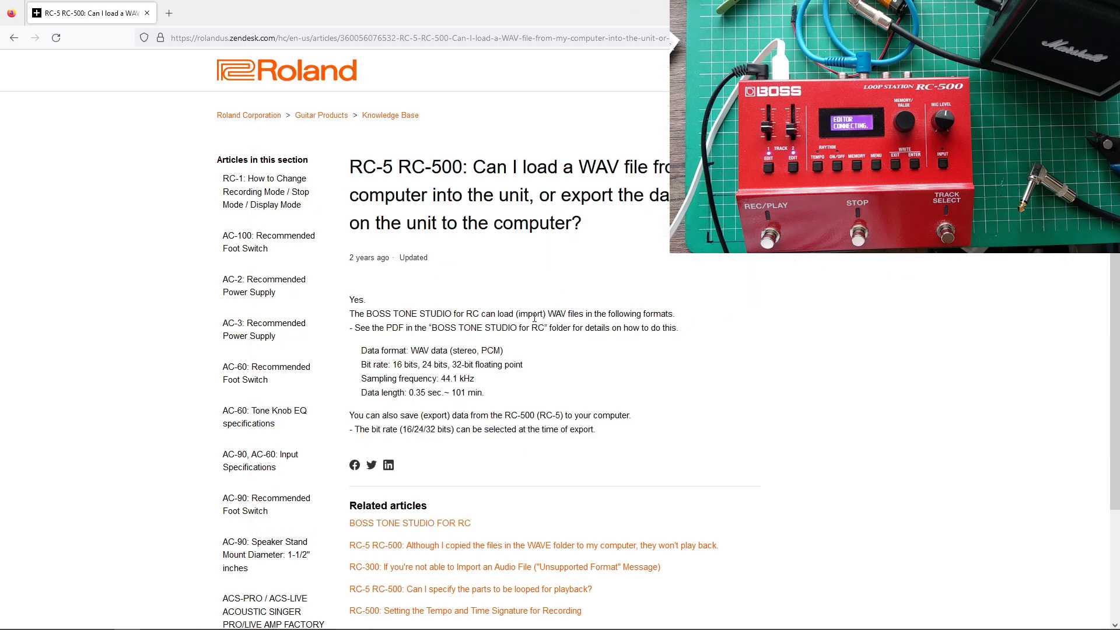
mouse_move(559, 341)
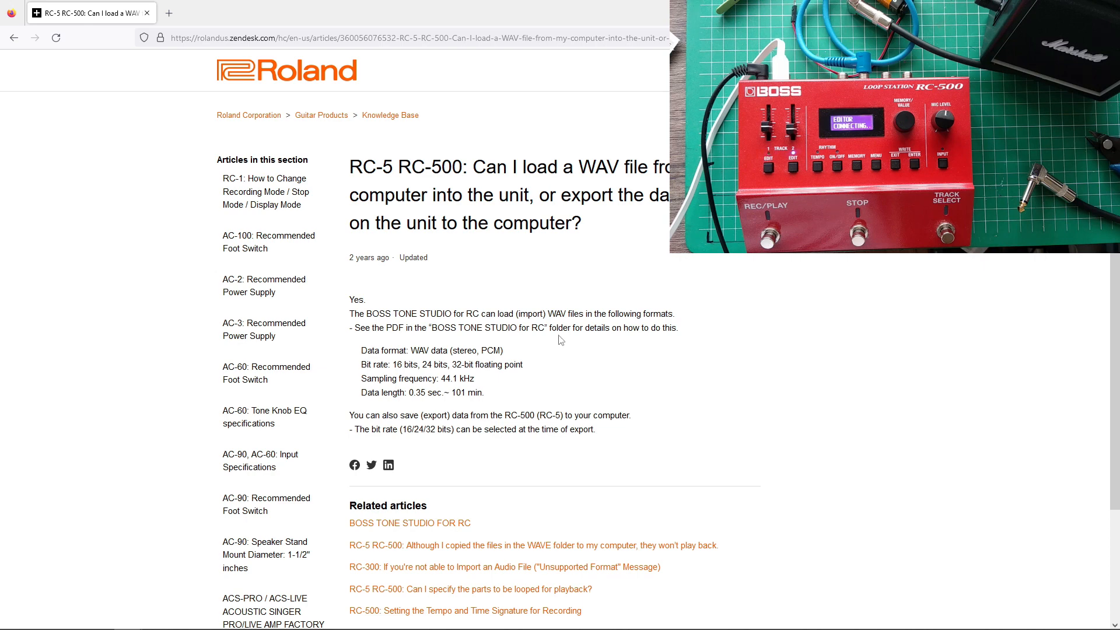
mouse_move(395, 367)
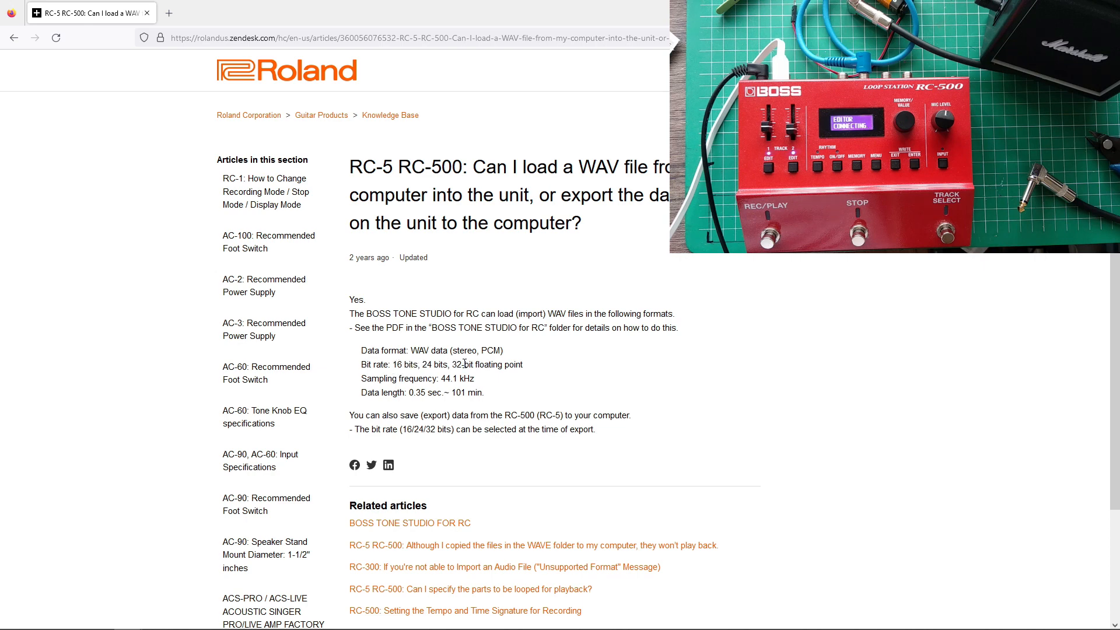
mouse_move(397, 378)
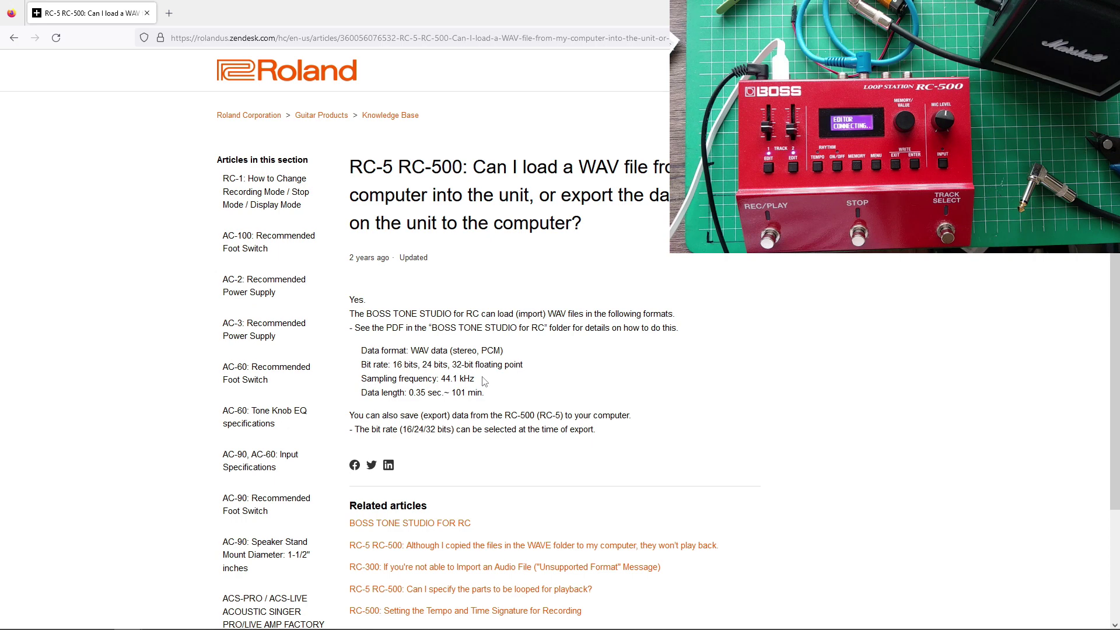
mouse_move(449, 393)
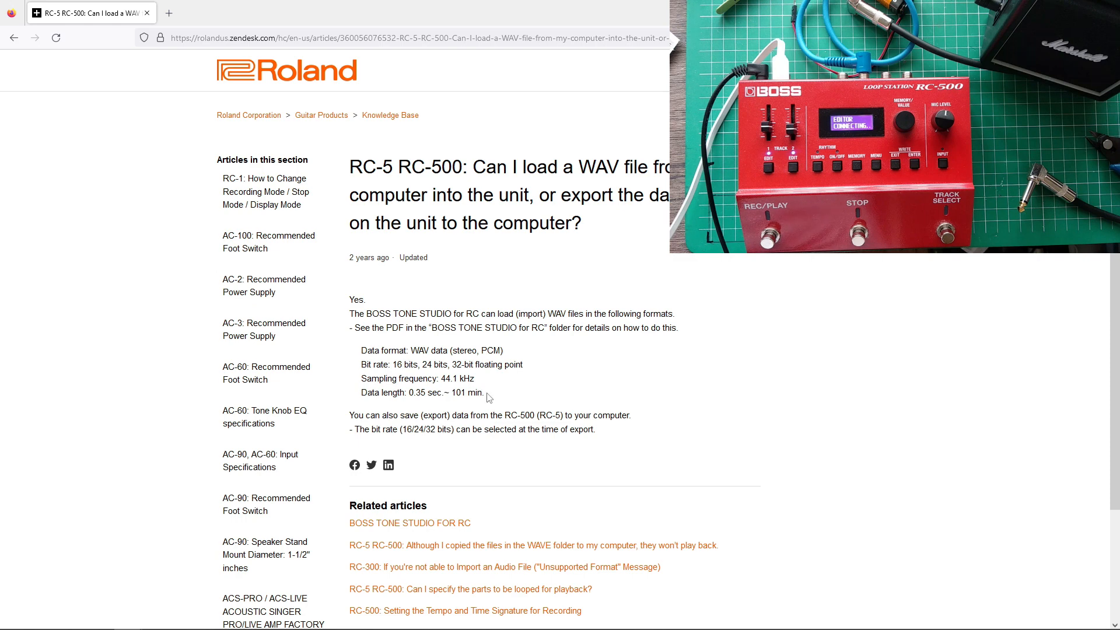
mouse_move(502, 399)
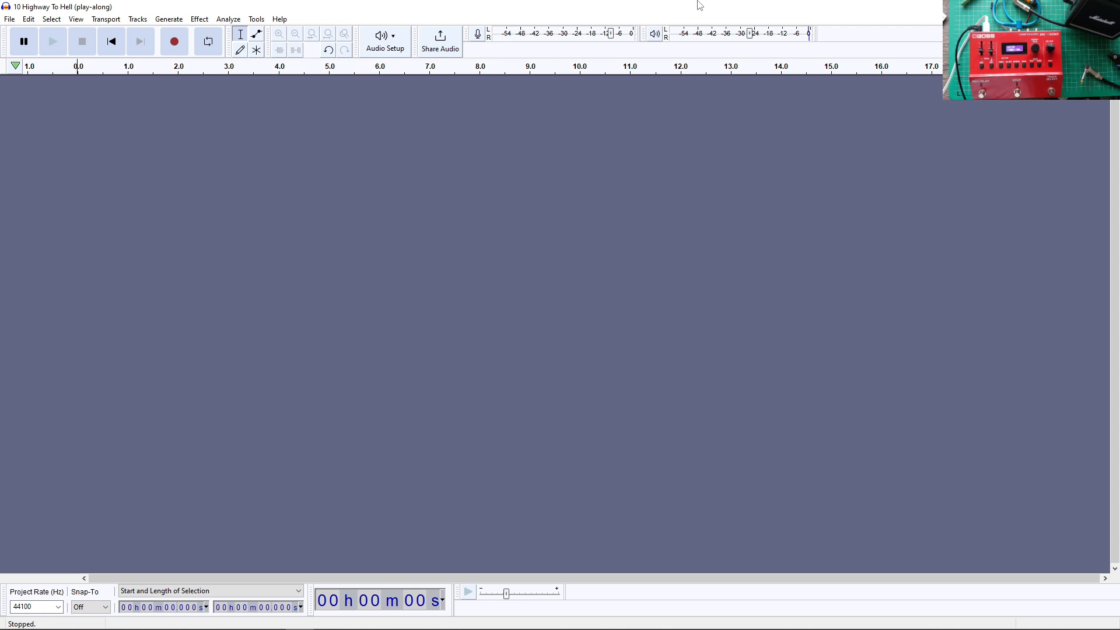
mouse_move(565, 157)
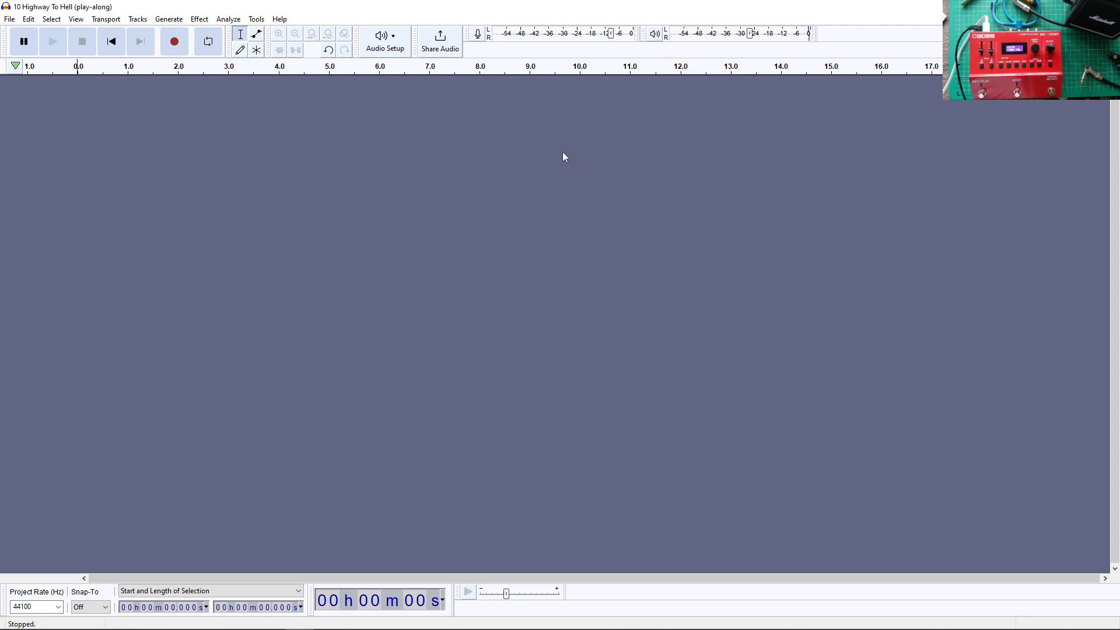
mouse_move(192, 77)
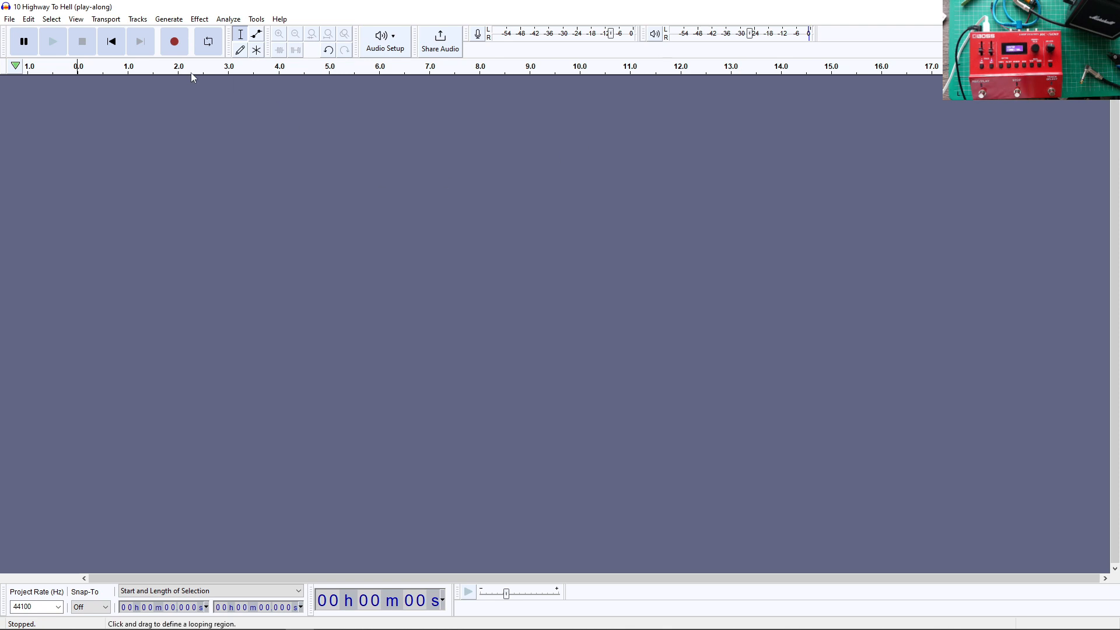
Check the installed Audacity version in About Audacity, then close it
click(279, 18)
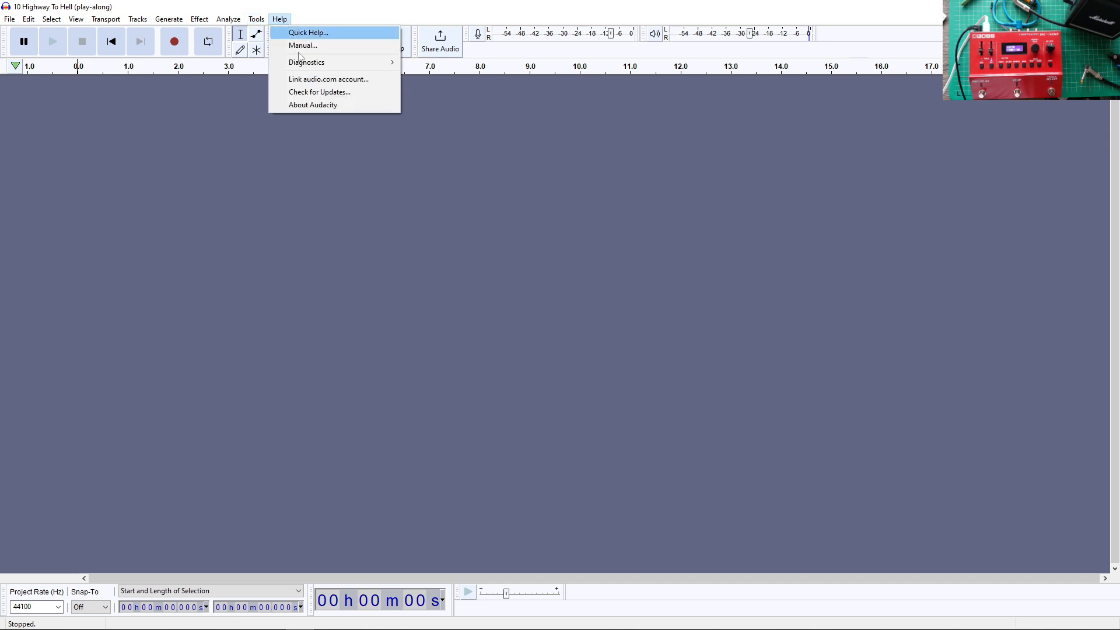
click(313, 105)
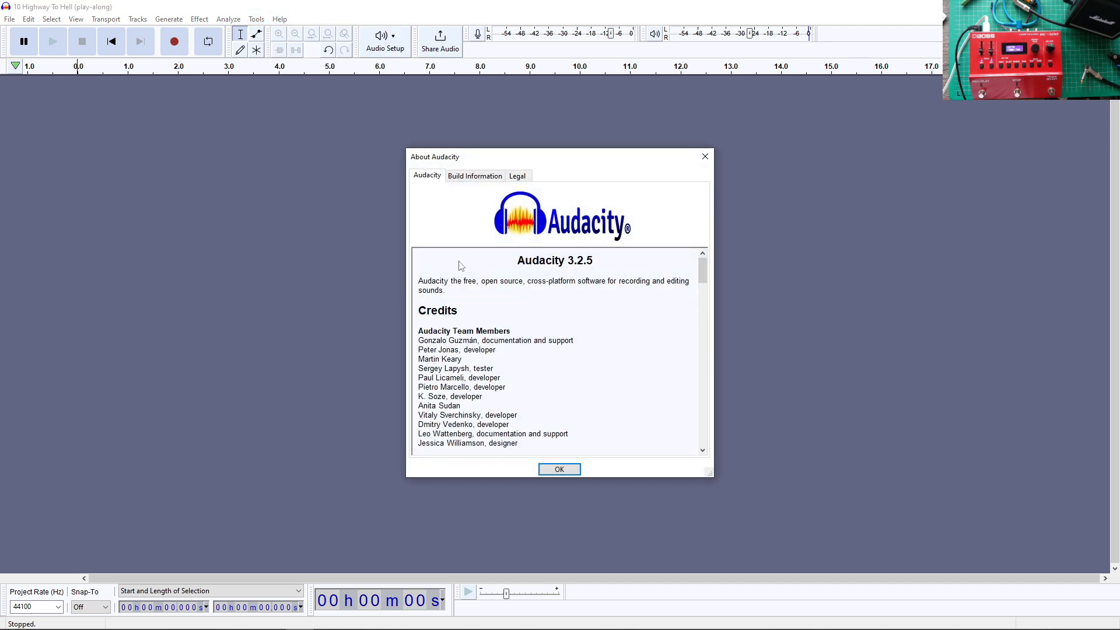
mouse_move(601, 266)
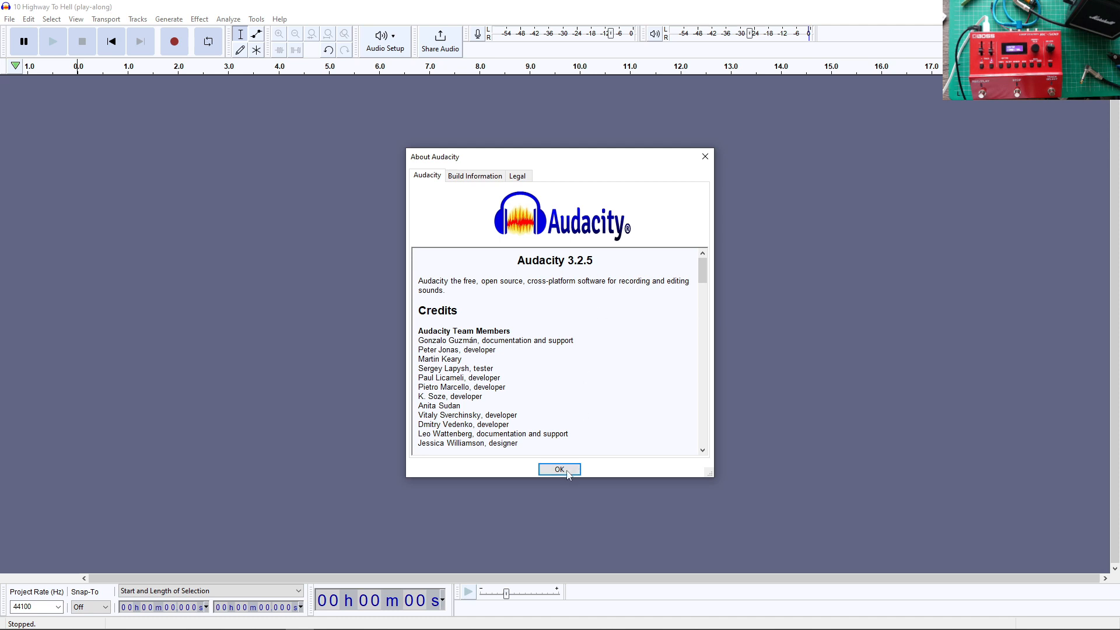
click(560, 470)
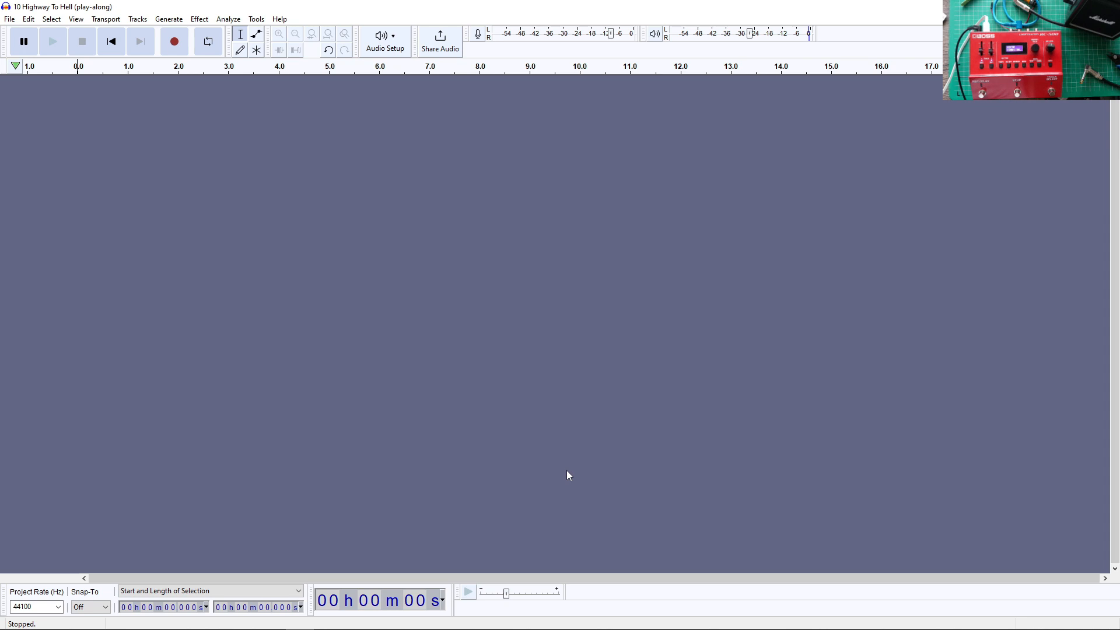
mouse_move(115, 119)
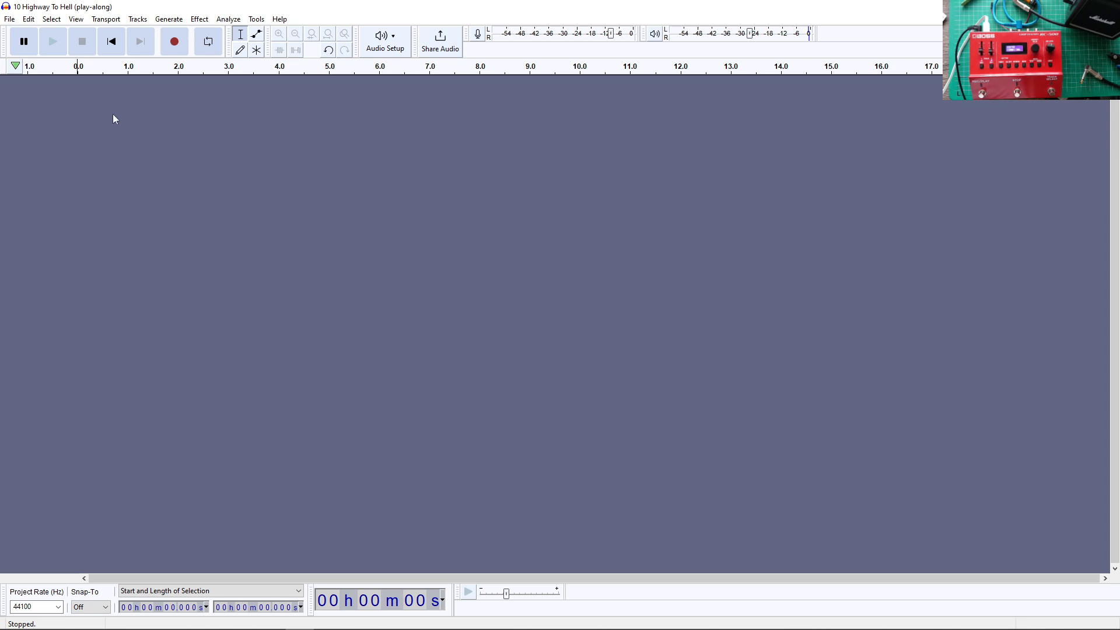
Load the Highway To Hell play-along track and play a short portion of it
click(8, 19)
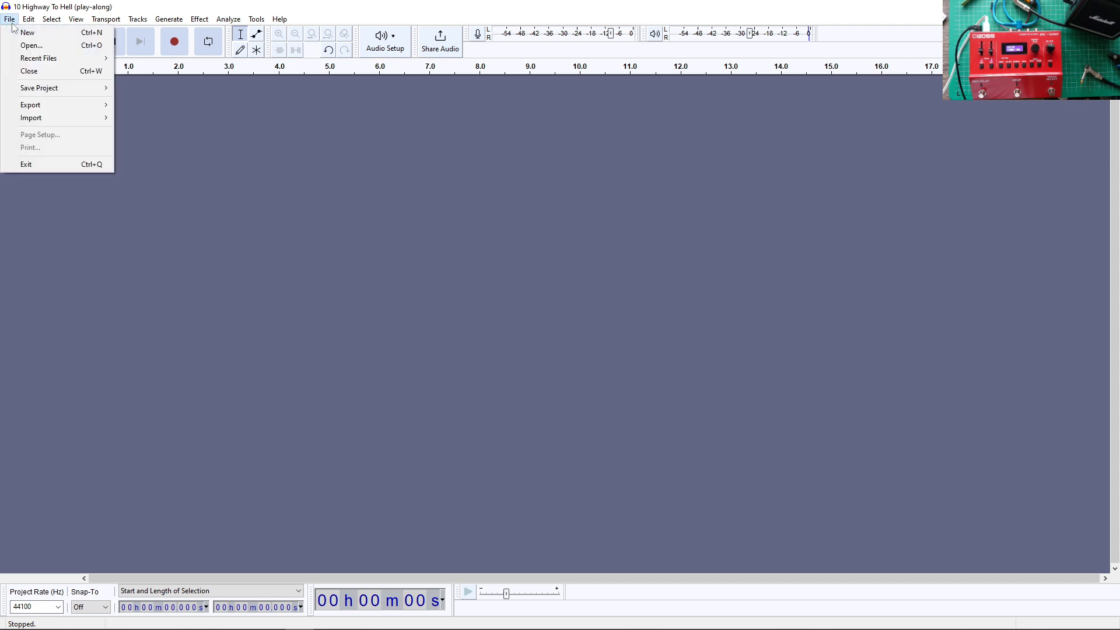
click(29, 45)
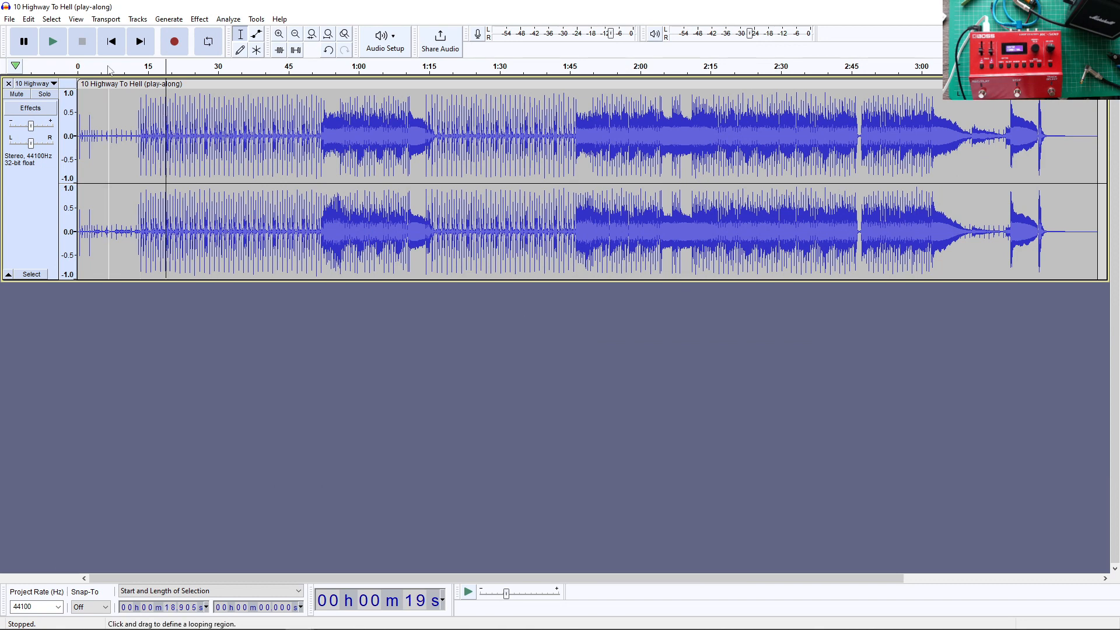
click(49, 41)
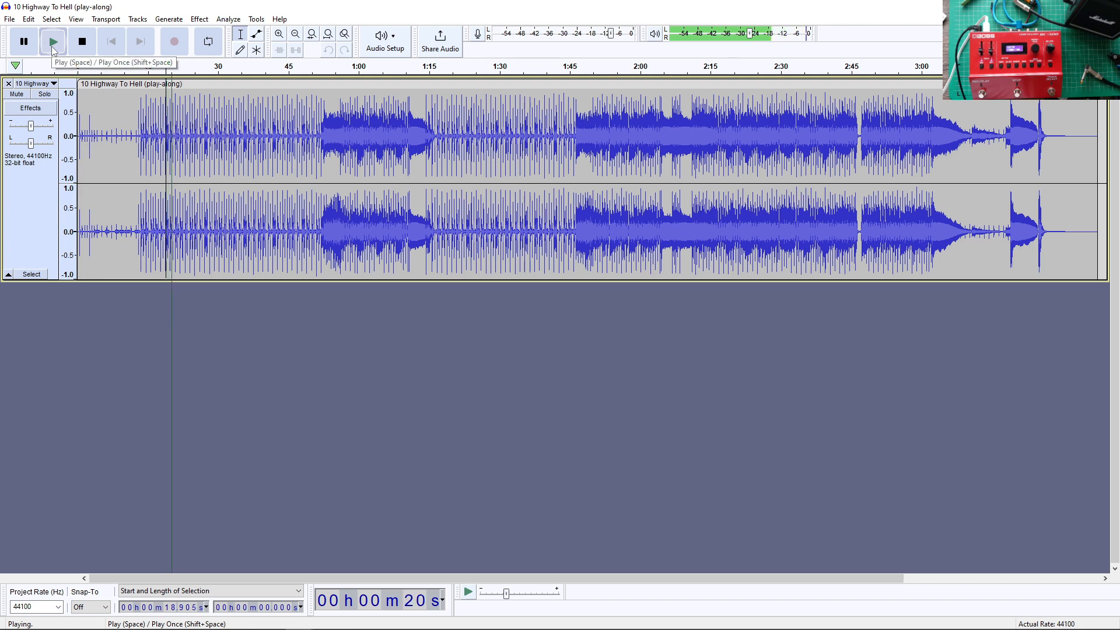
click(82, 41)
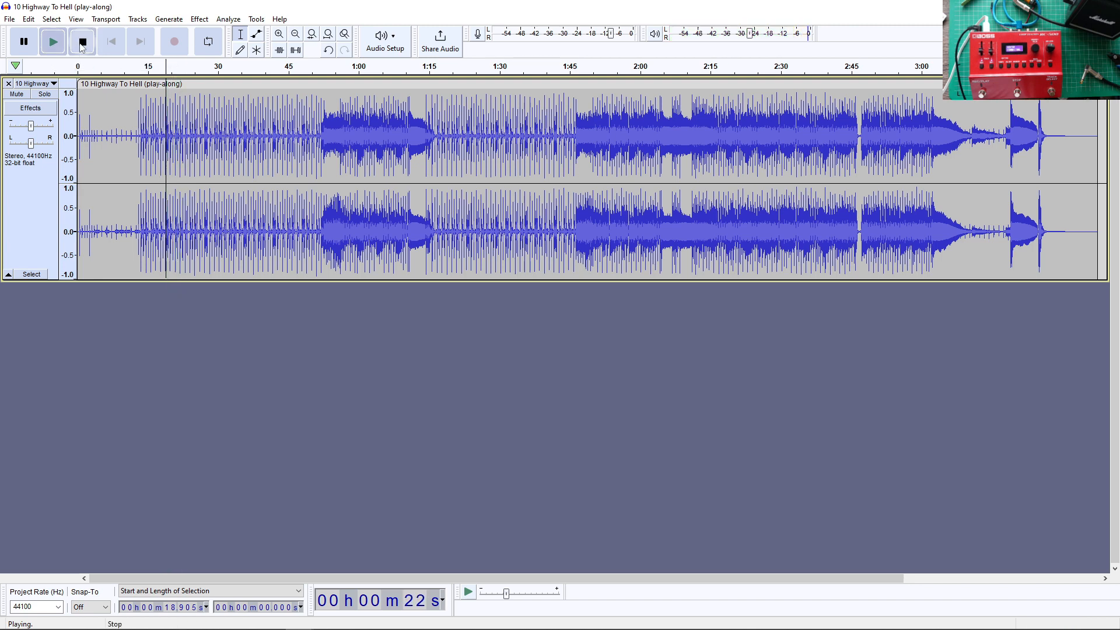
click(83, 42)
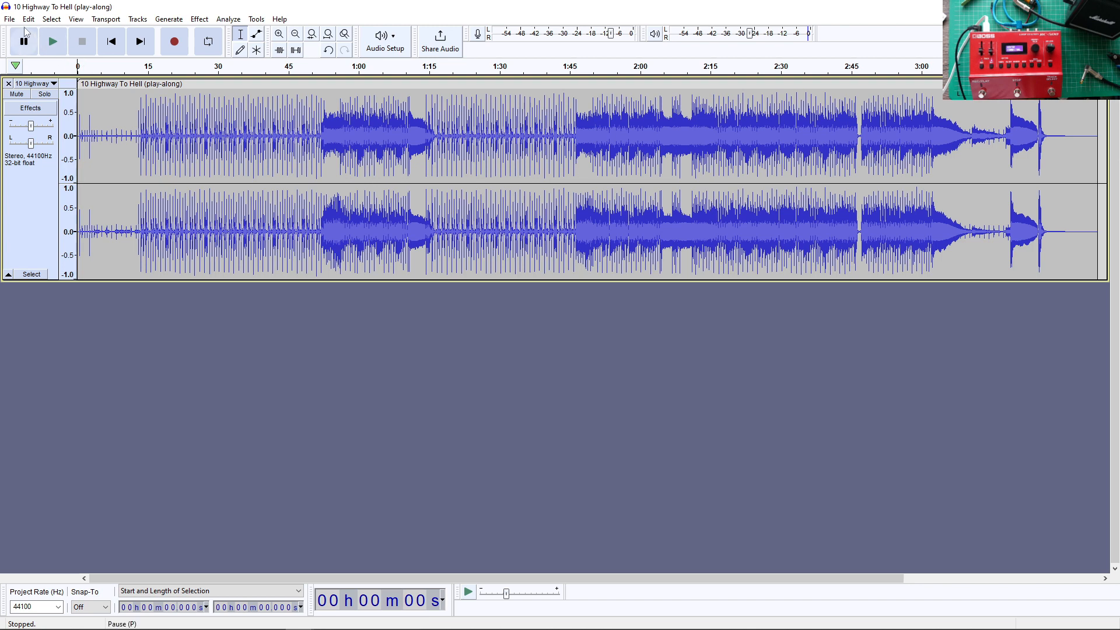
Save the play-along as a 32-bit float WAV in Backing and accept the metadata tags
click(9, 19)
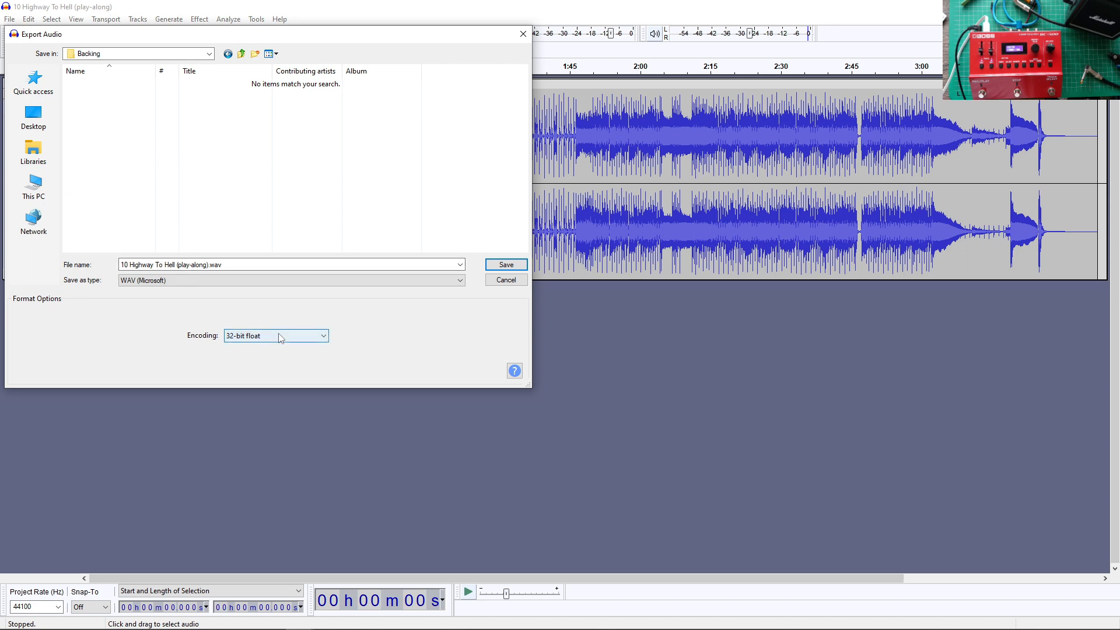
mouse_move(298, 338)
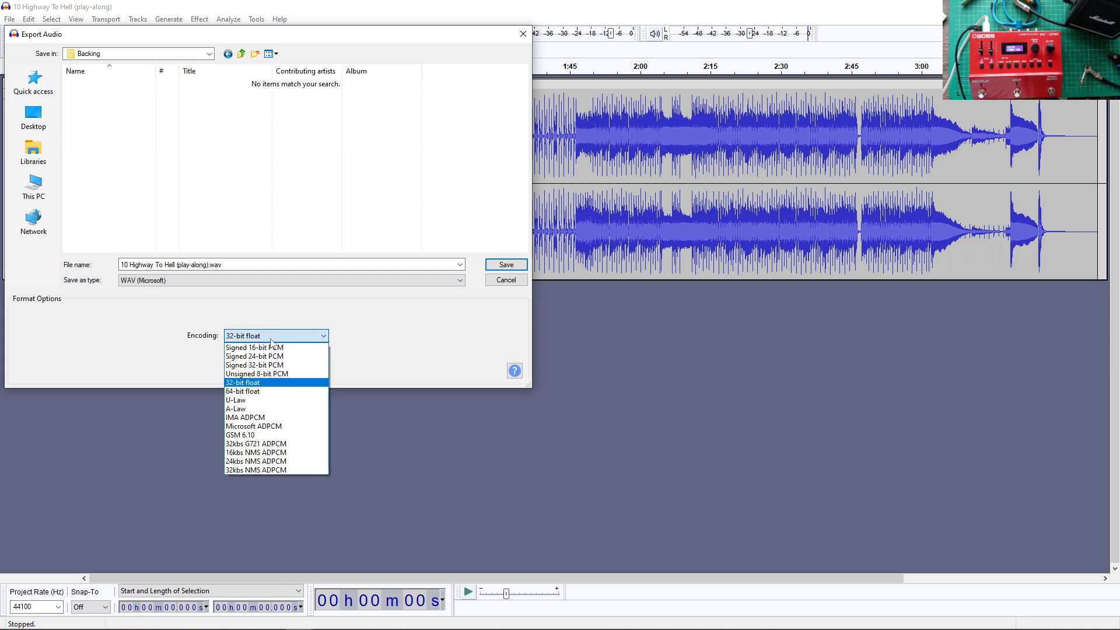
click(242, 382)
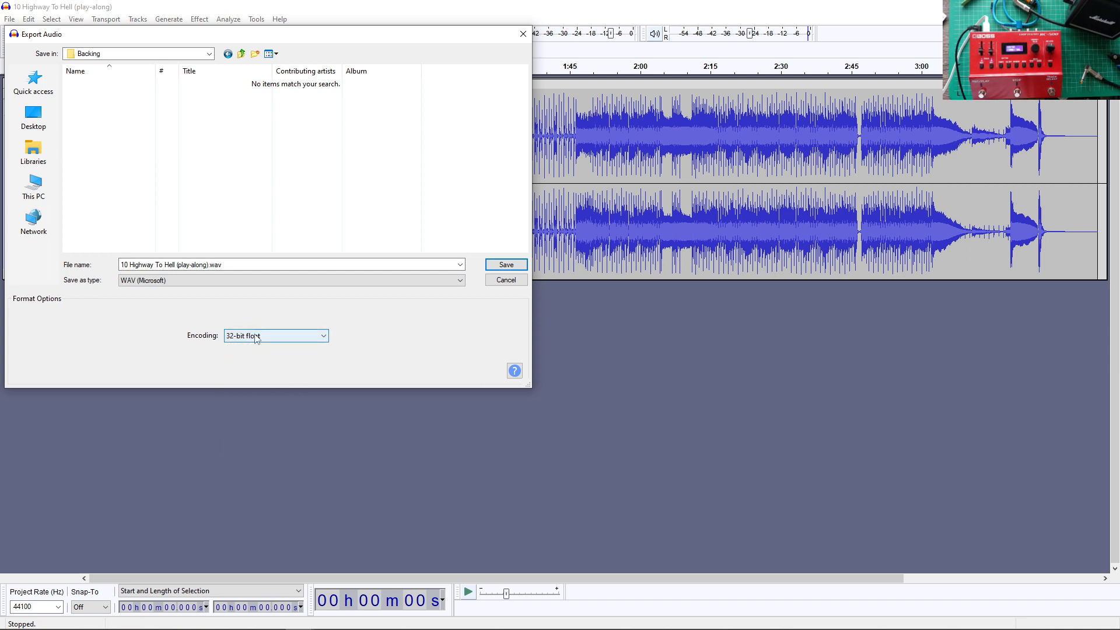
click(506, 264)
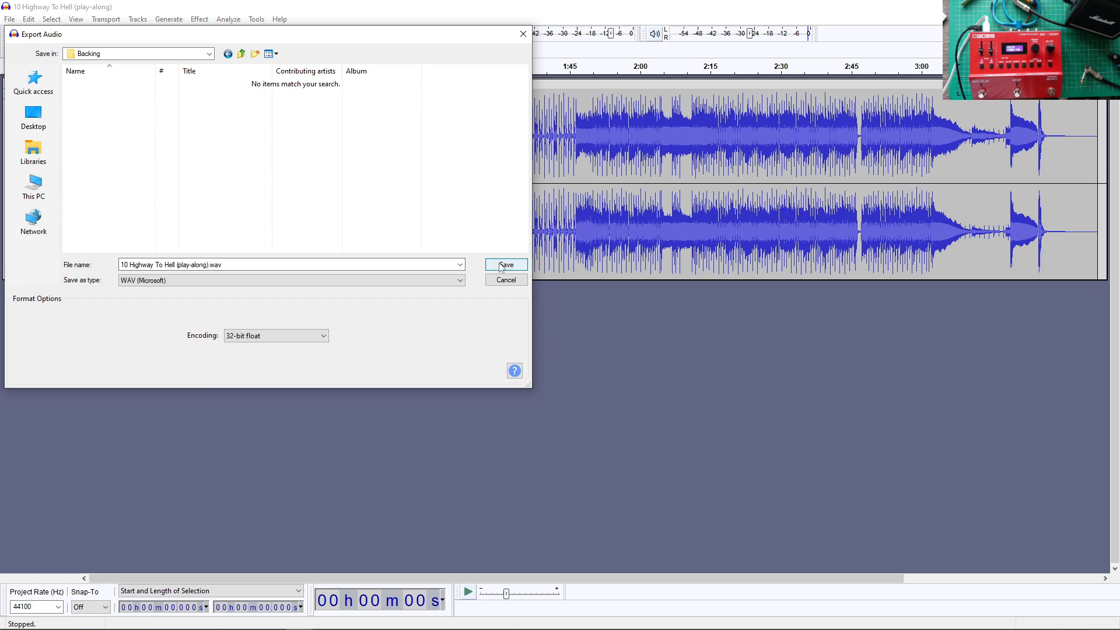
click(506, 265)
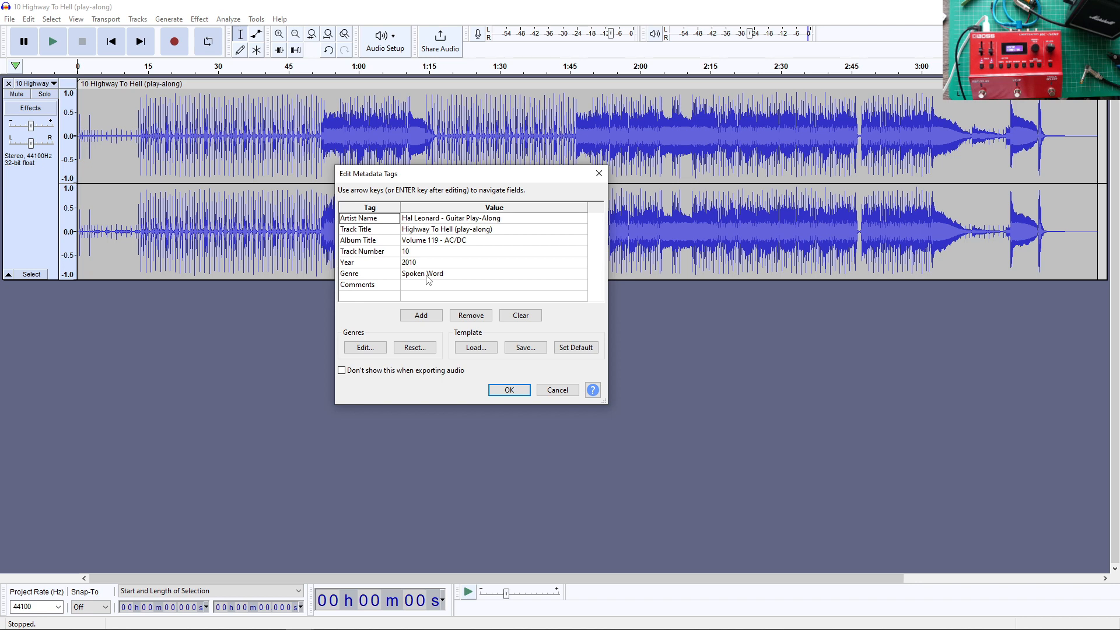
mouse_move(520, 378)
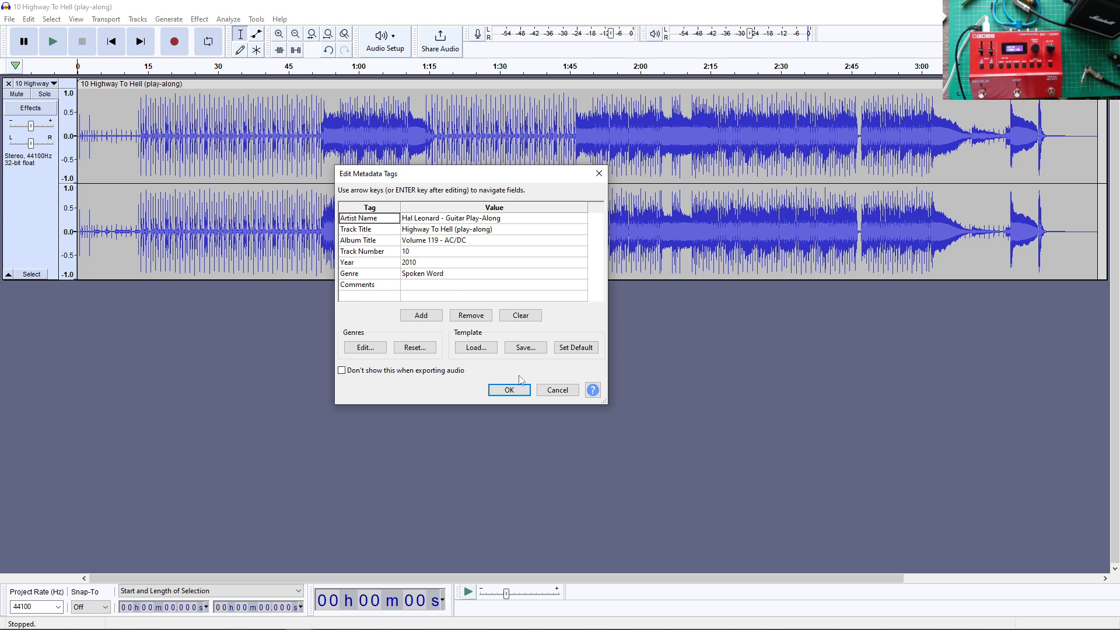
click(510, 390)
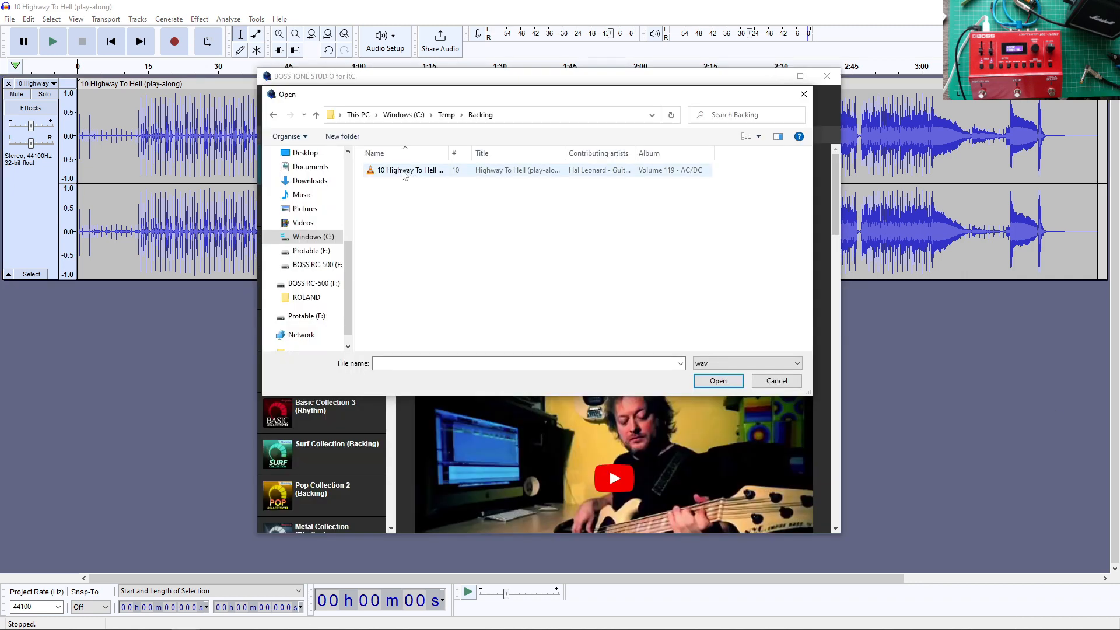
mouse_move(405, 175)
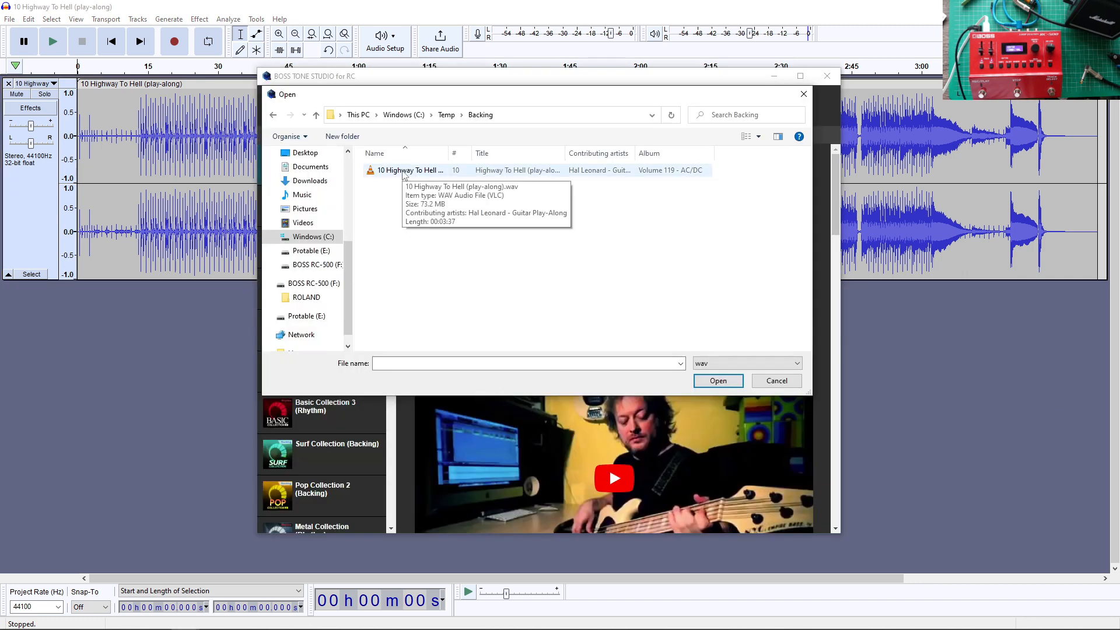
Import '10 Highway To Hell (play-along).wav' into Memory 99, Track 1
click(718, 381)
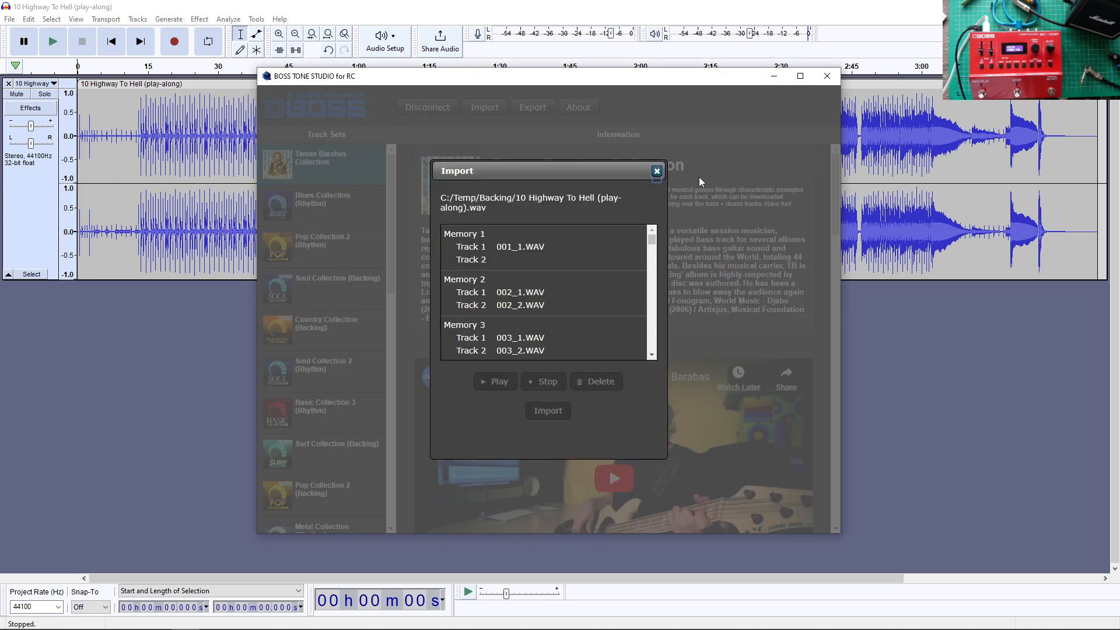
drag(651, 243, 651, 353)
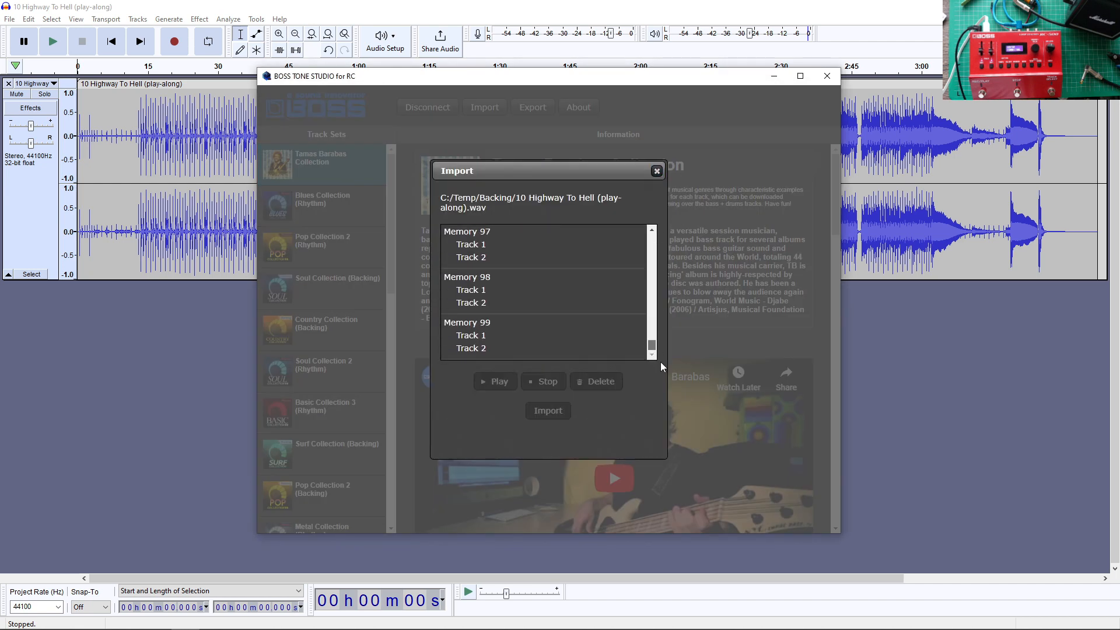
click(470, 335)
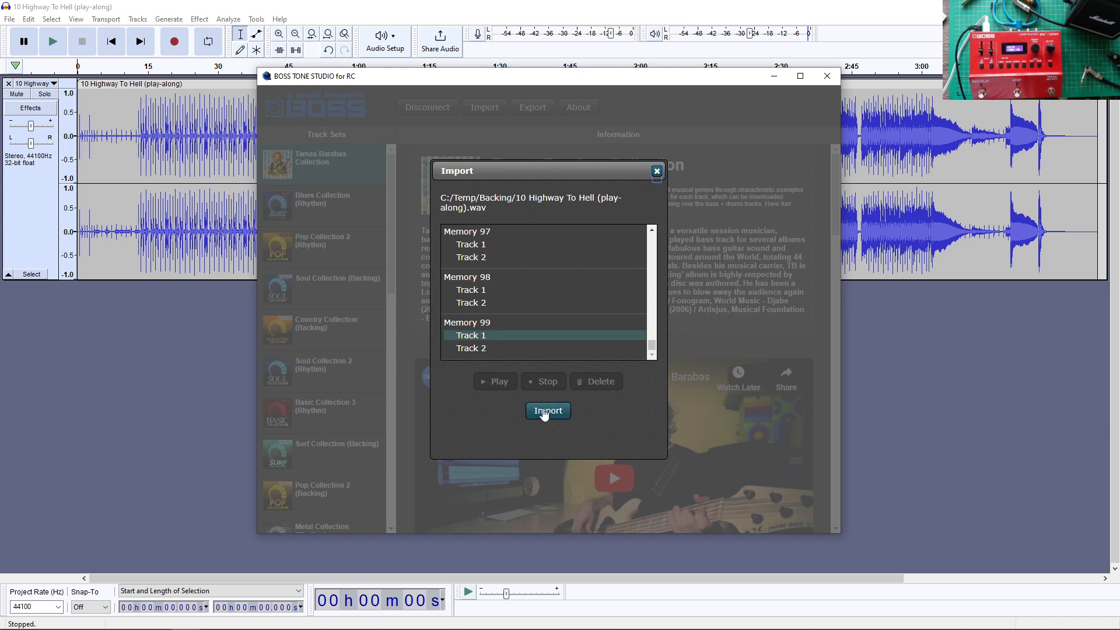
click(548, 411)
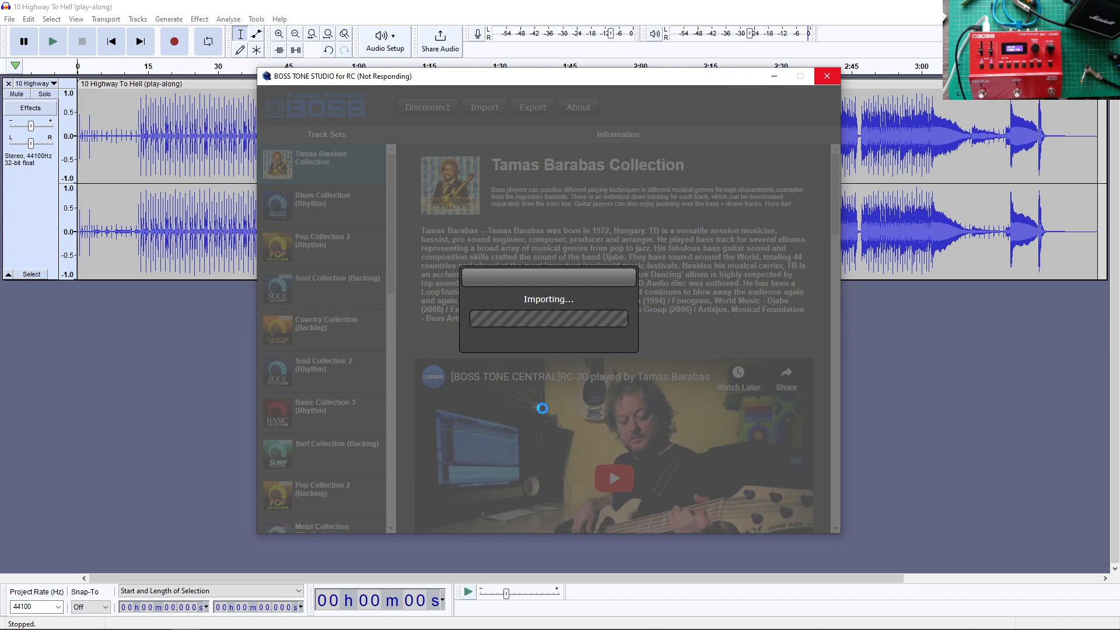
mouse_move(590, 242)
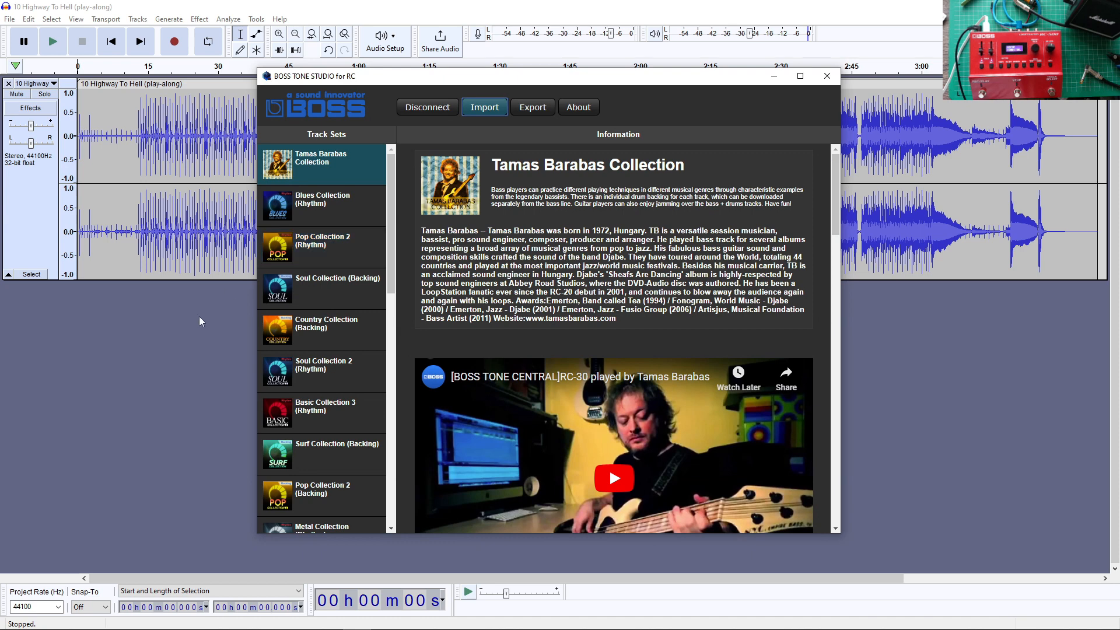
Return to Audacity and load '14 T.N.T.--Backing Track'
click(827, 75)
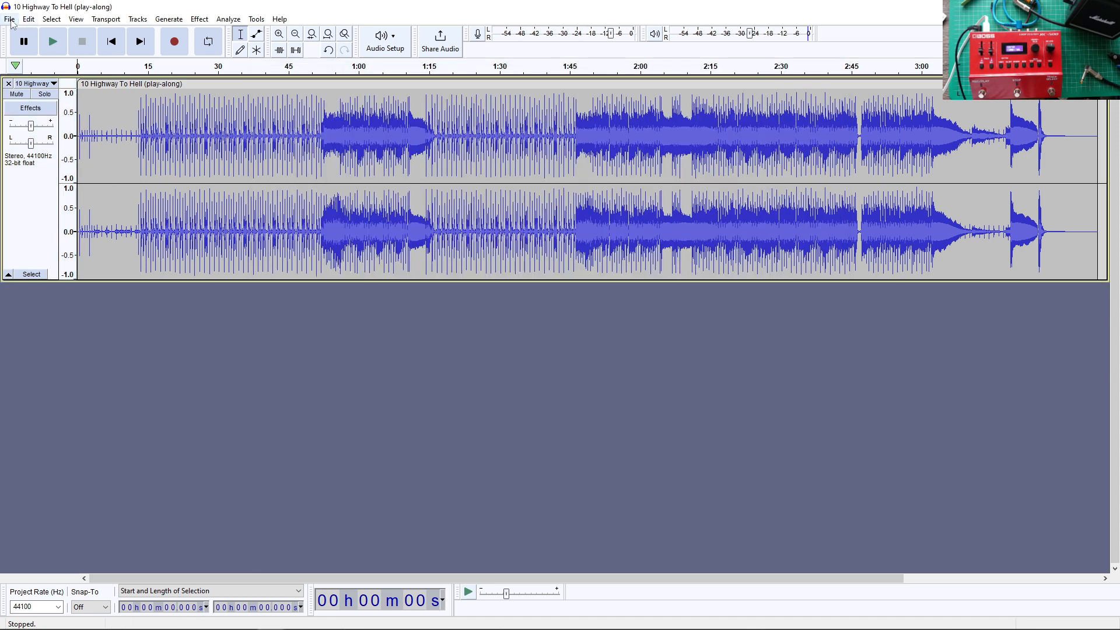
click(9, 18)
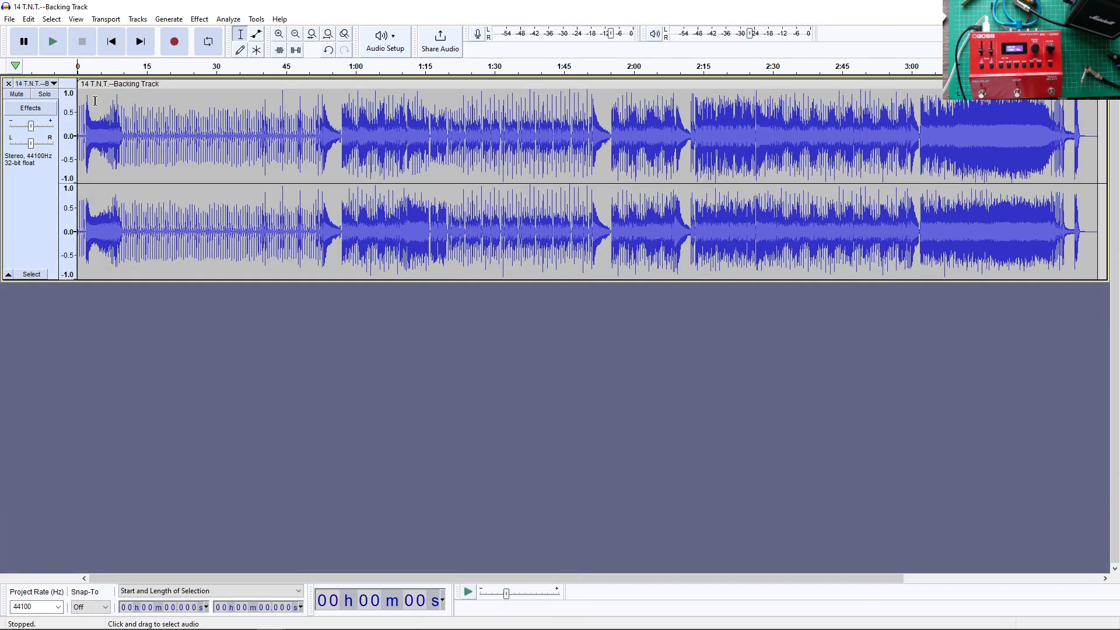
mouse_move(91, 162)
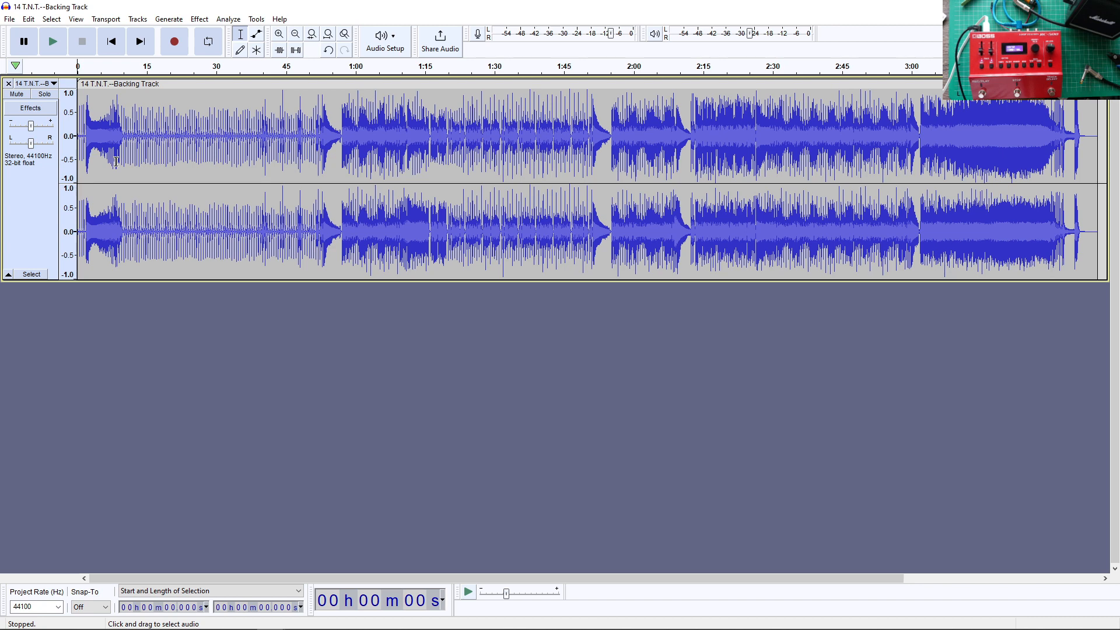
mouse_move(91, 146)
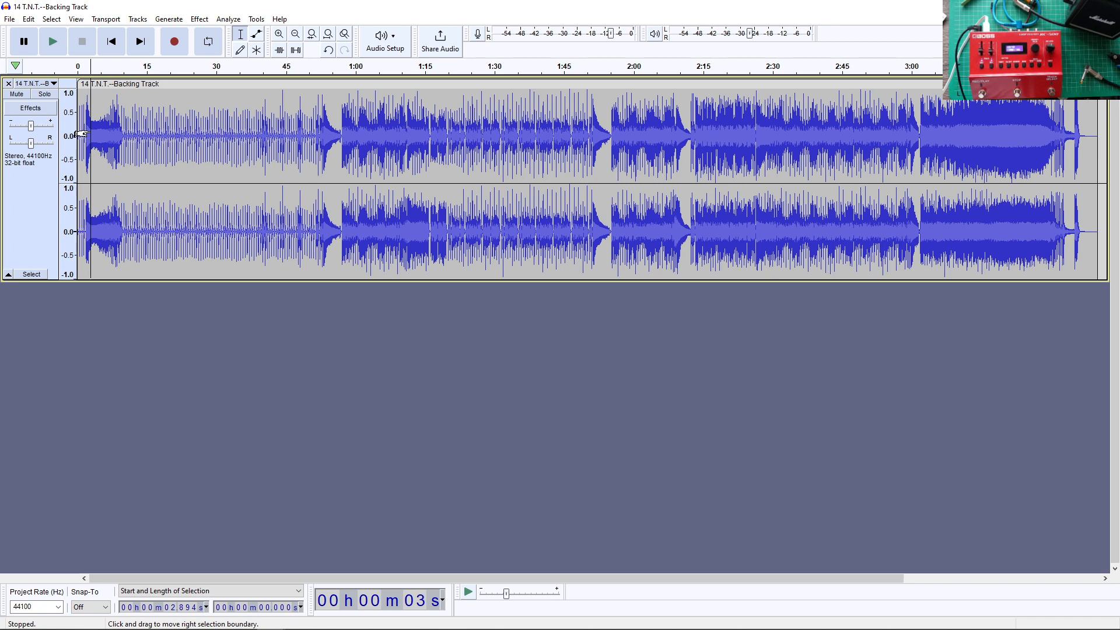
mouse_move(105, 141)
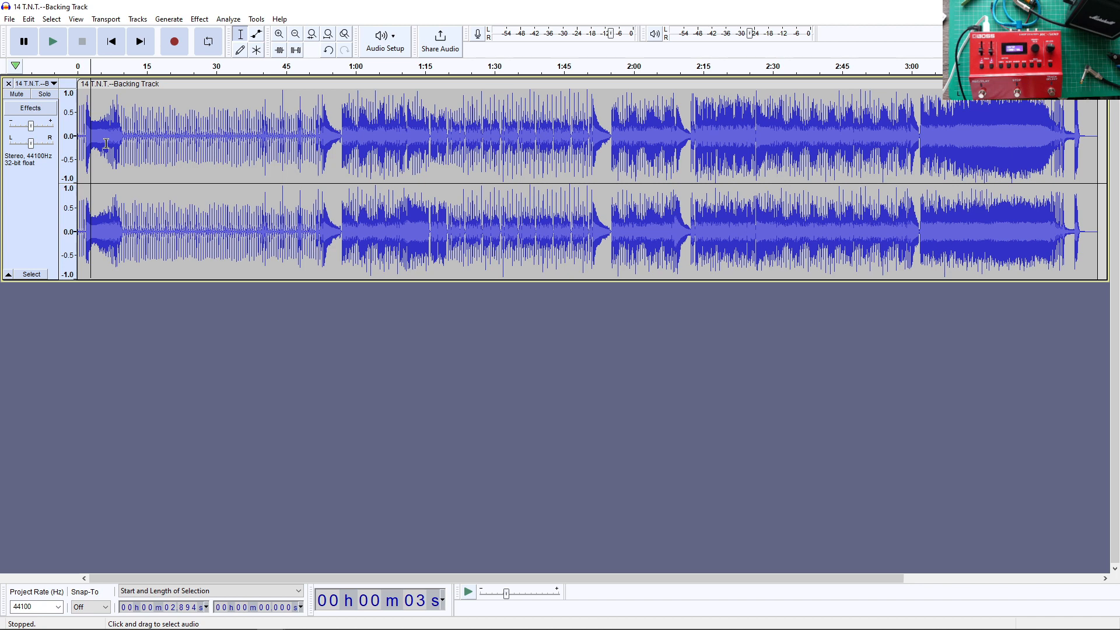
mouse_move(69, 485)
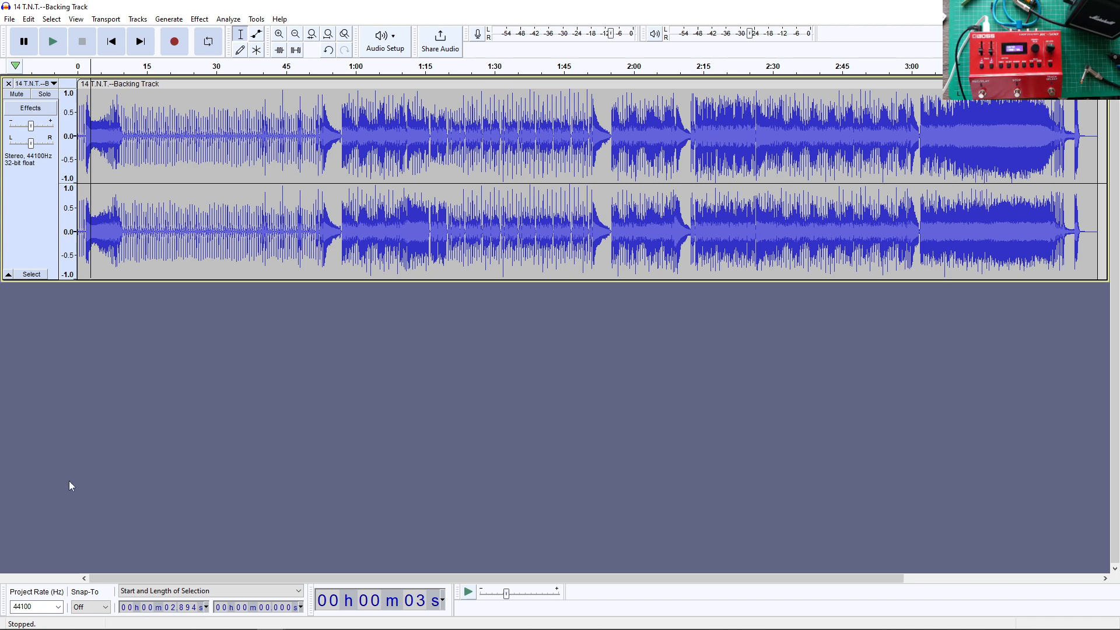
mouse_move(35, 612)
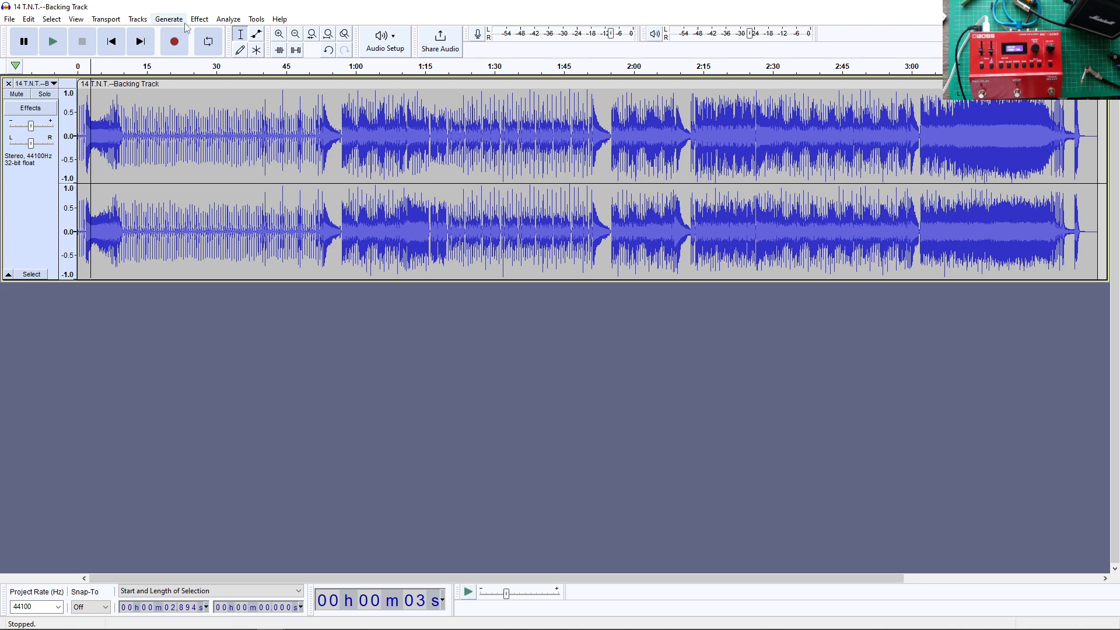
Resample the T.N.T. backing track to 48000 Hz
click(131, 19)
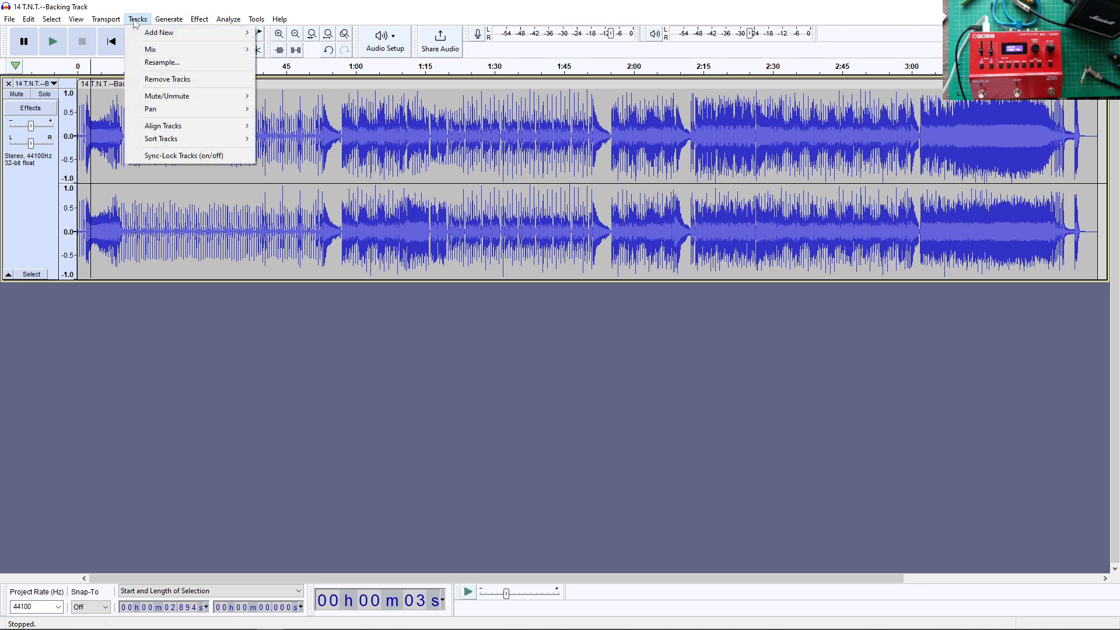
click(162, 62)
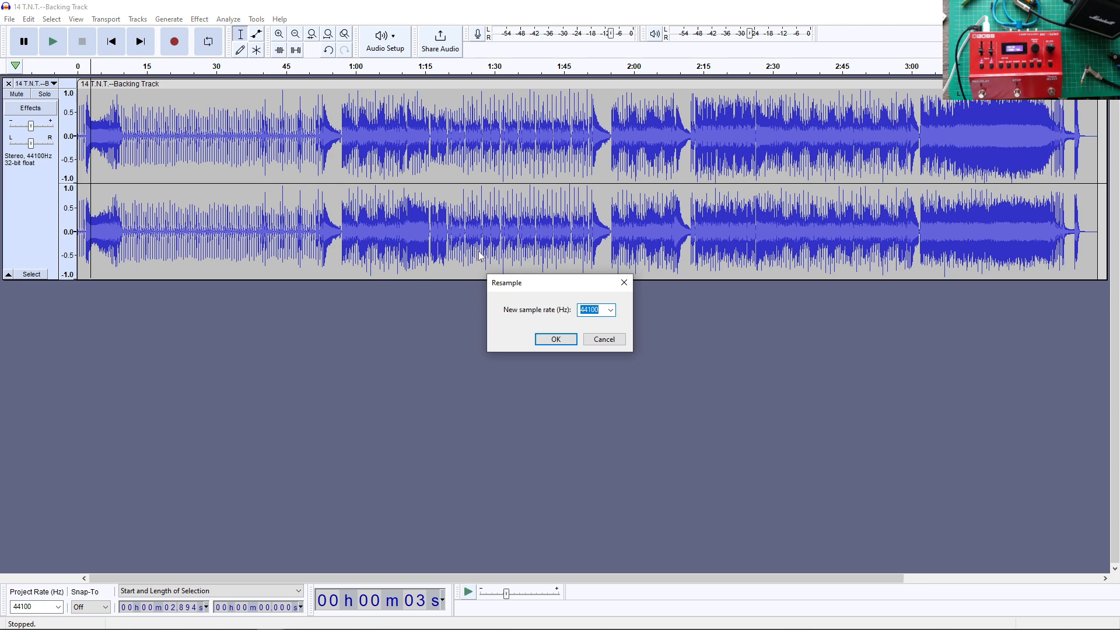
click(609, 310)
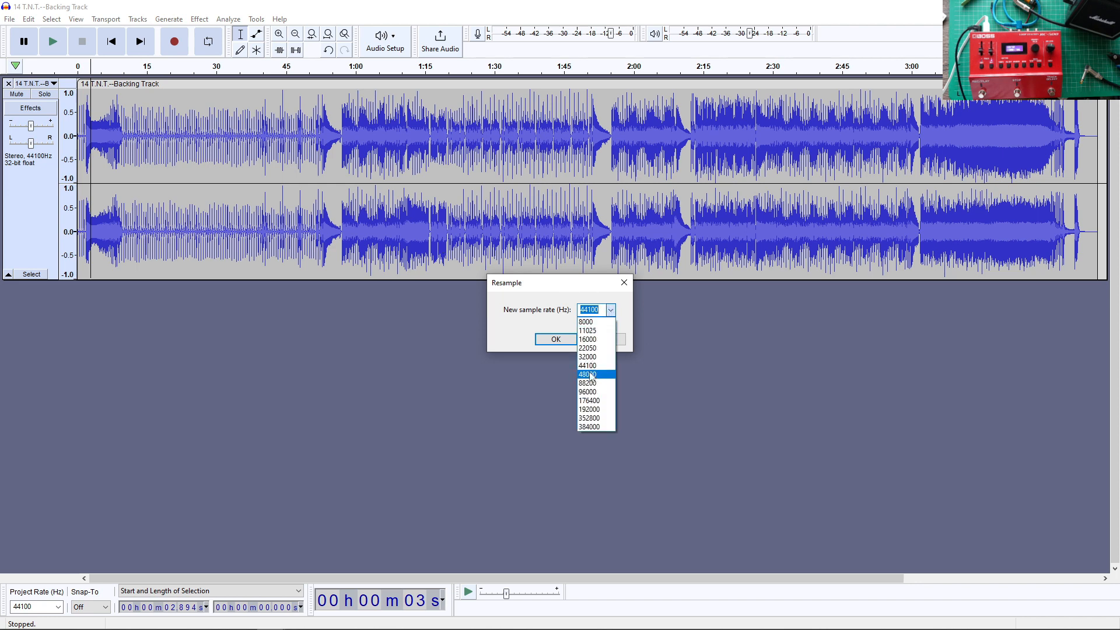
click(556, 339)
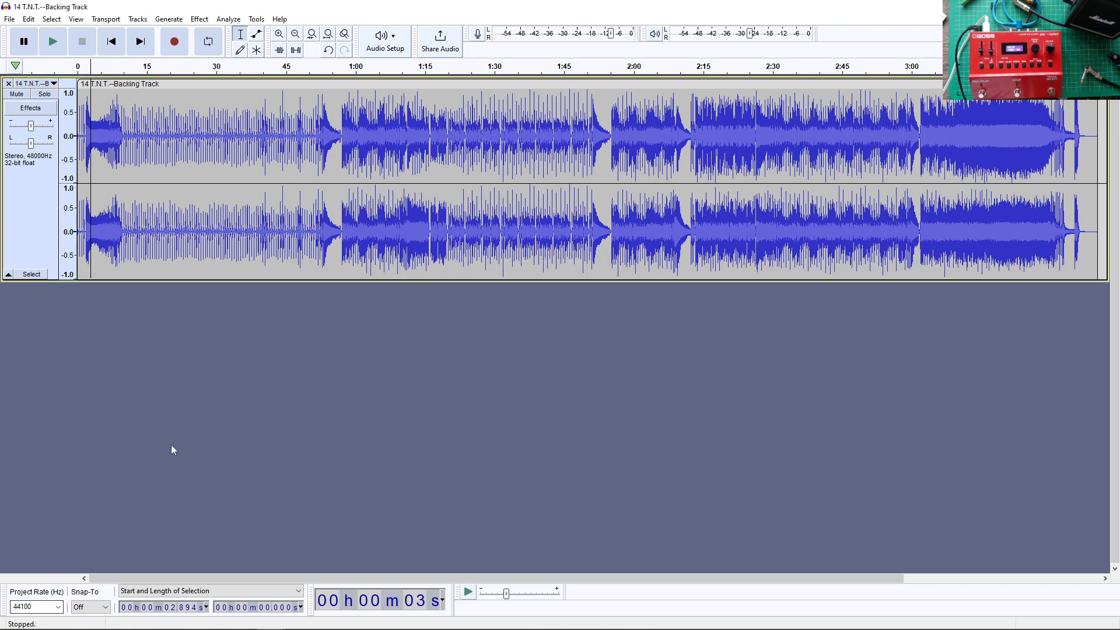
mouse_move(39, 166)
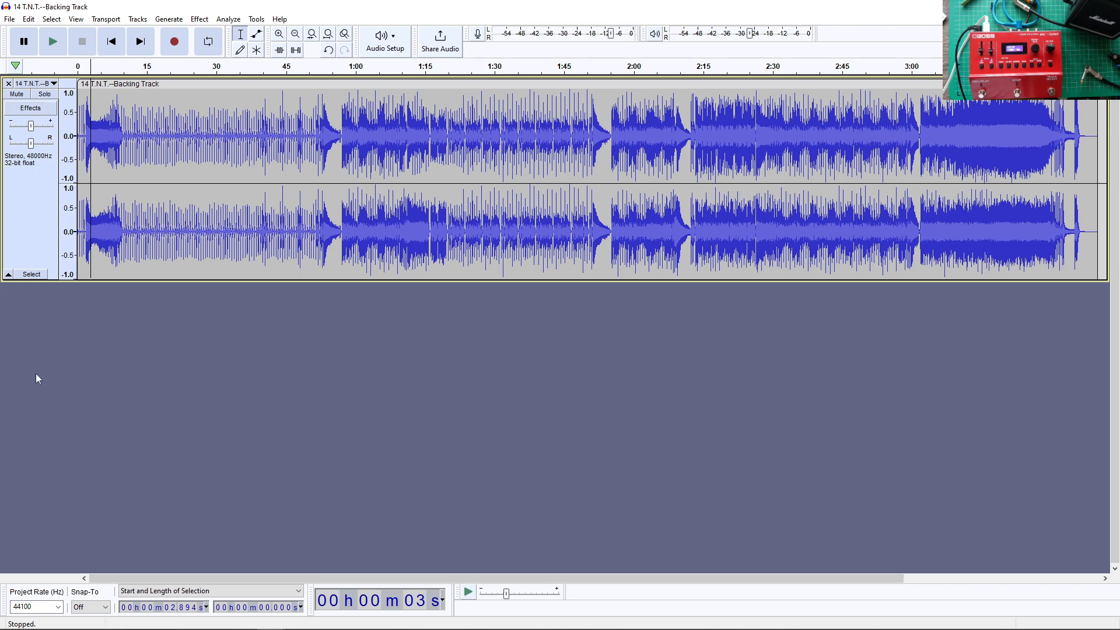
Set the project rate to 48000 Hz
click(56, 607)
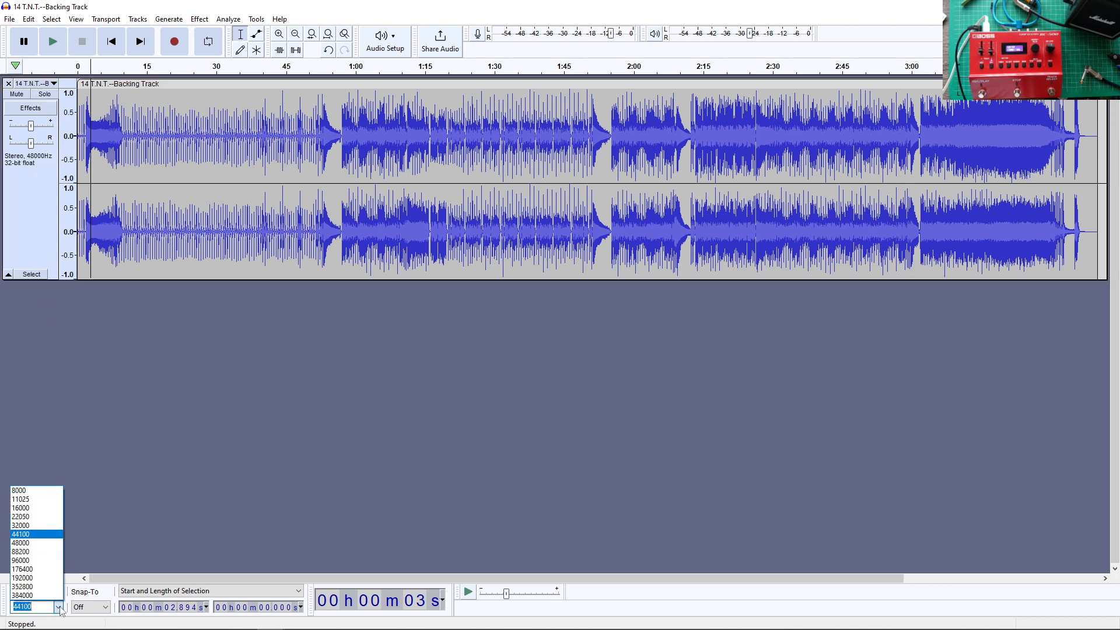
click(27, 546)
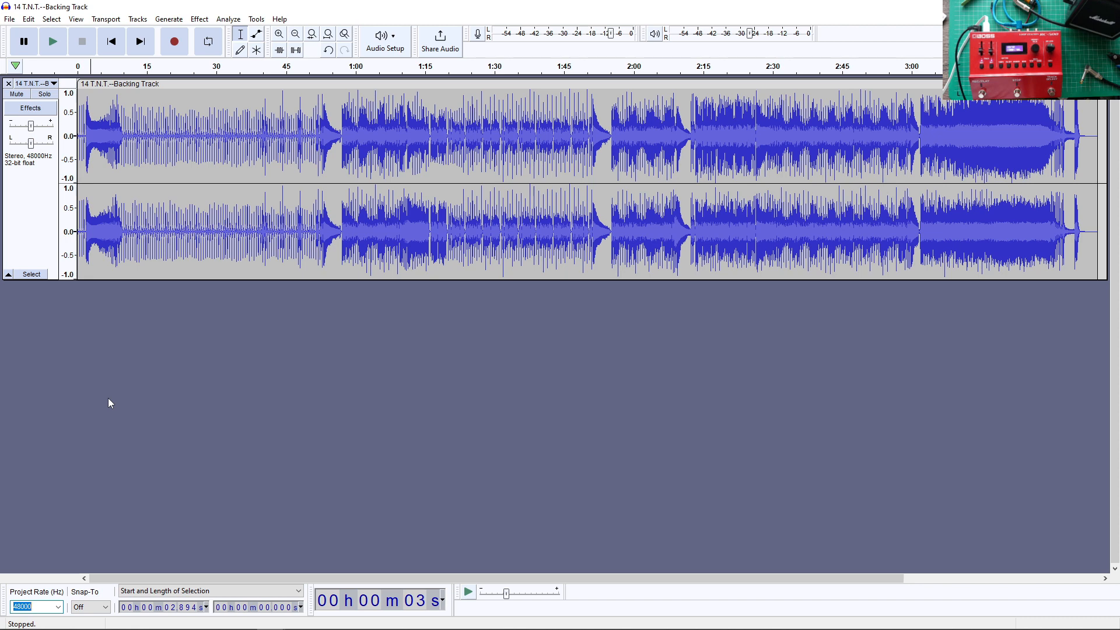
mouse_move(90, 432)
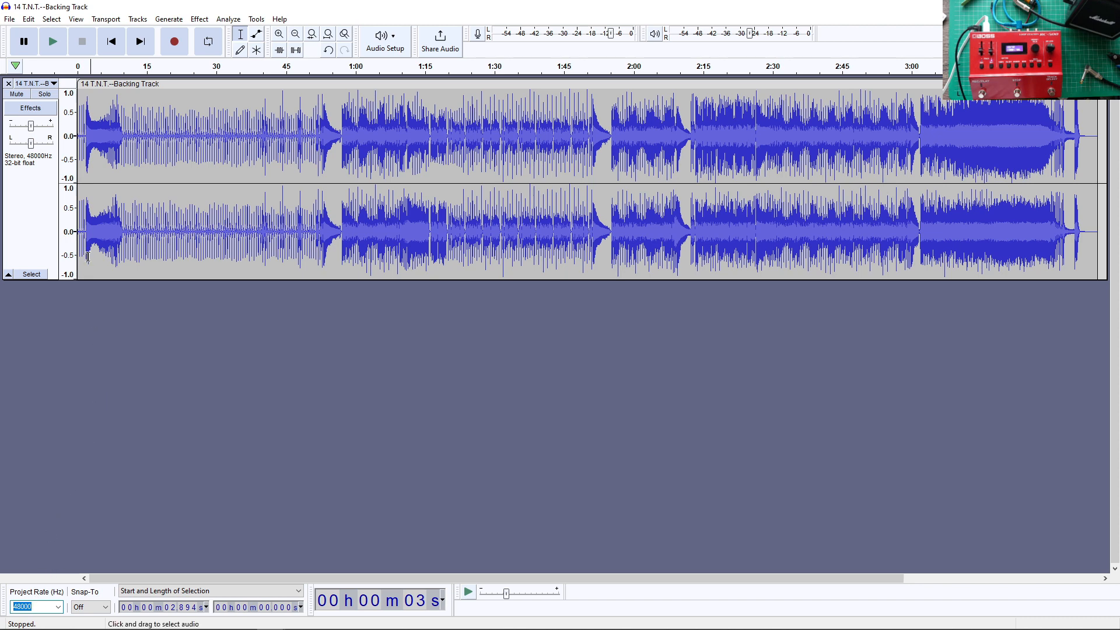
click(8, 20)
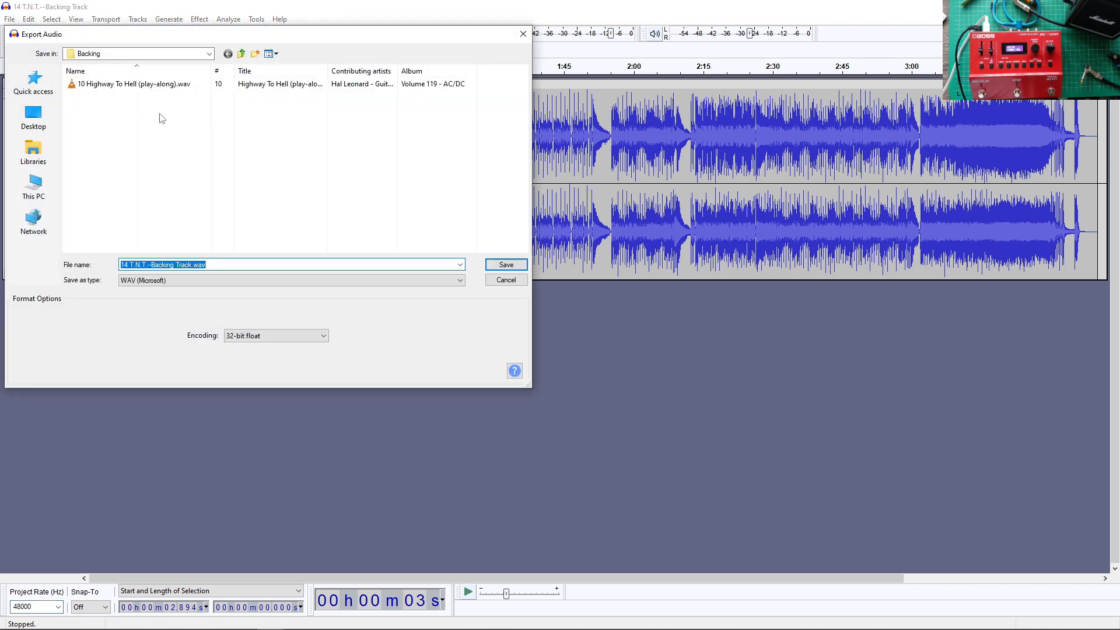
Save '14 T.N.T.--Backing Track.wav' in Backing and accept the metadata tags
click(506, 264)
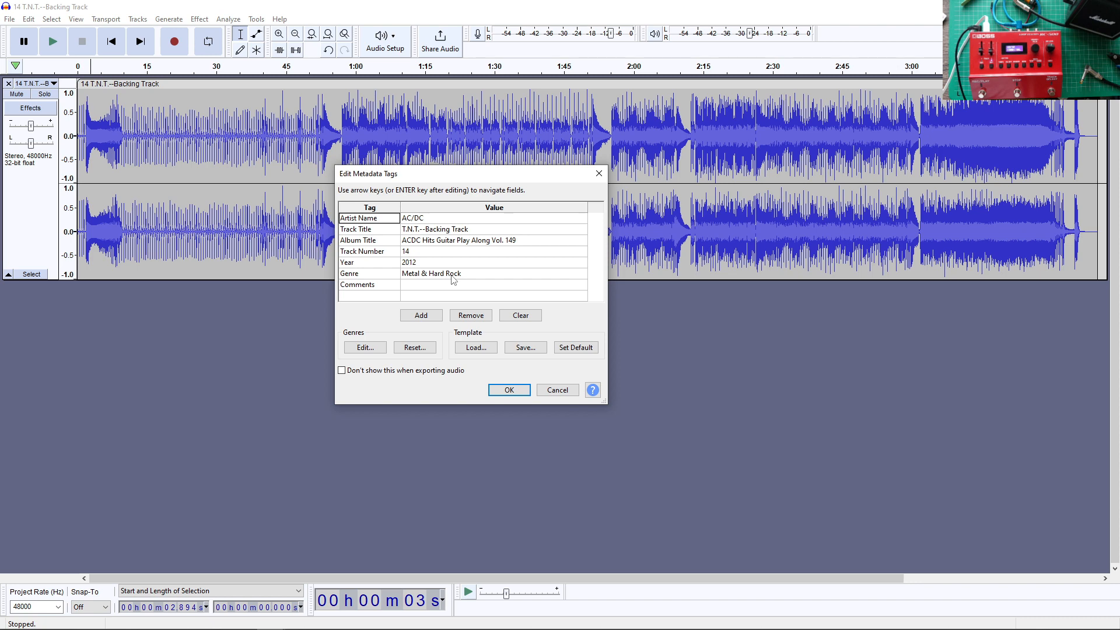
click(509, 390)
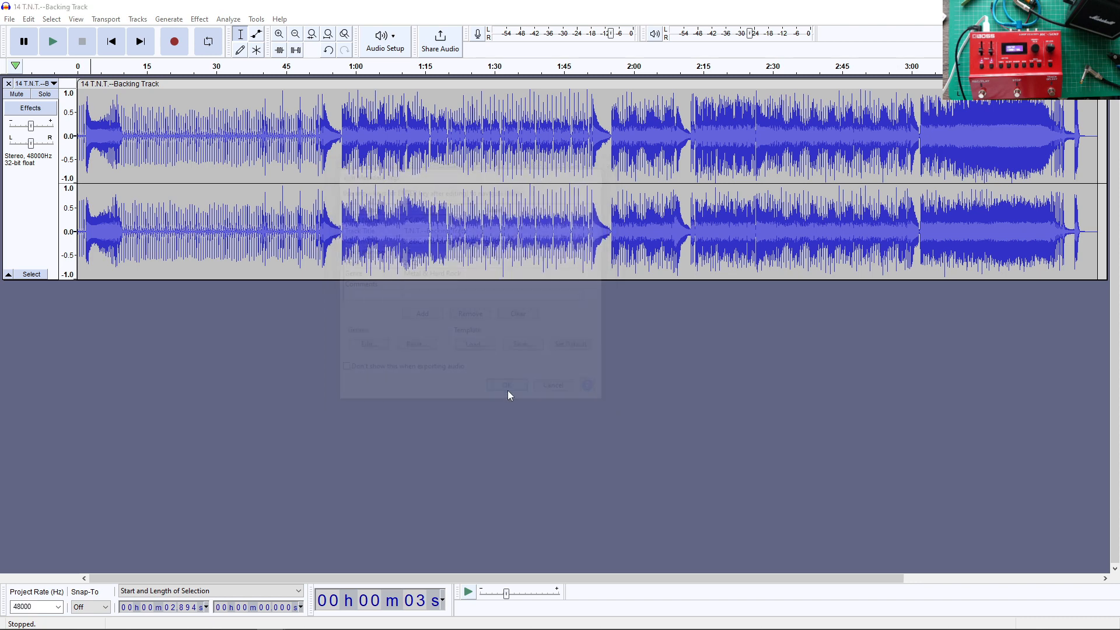
click(507, 385)
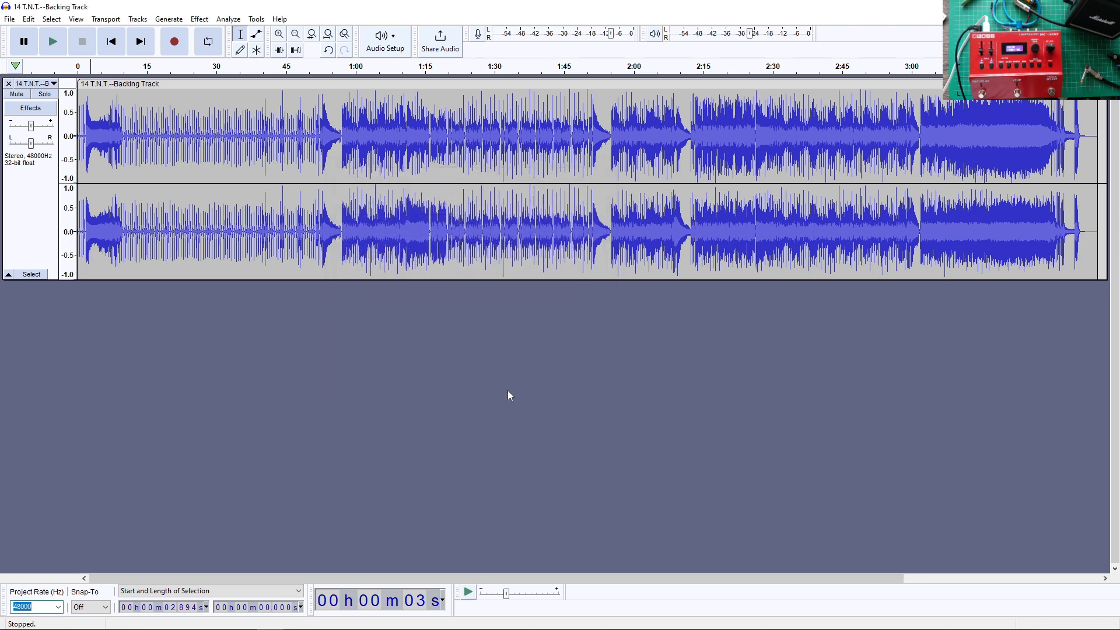
mouse_move(972, 351)
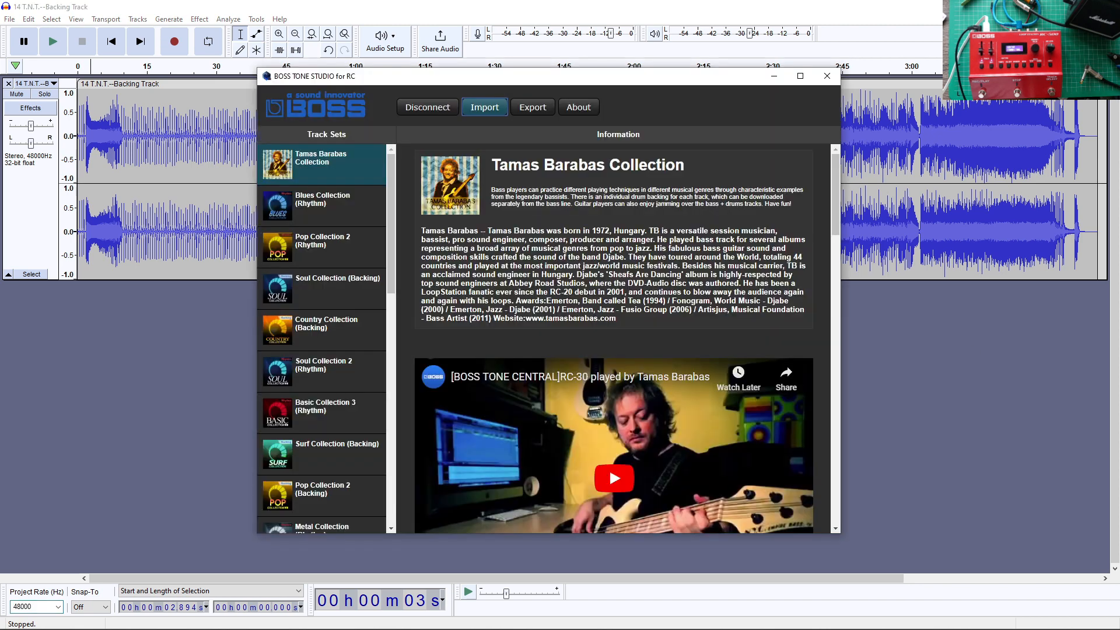
Retry importing the T.N.T. WAV, dismiss the 'Unsupported format.' error, and return to Audacity
click(484, 107)
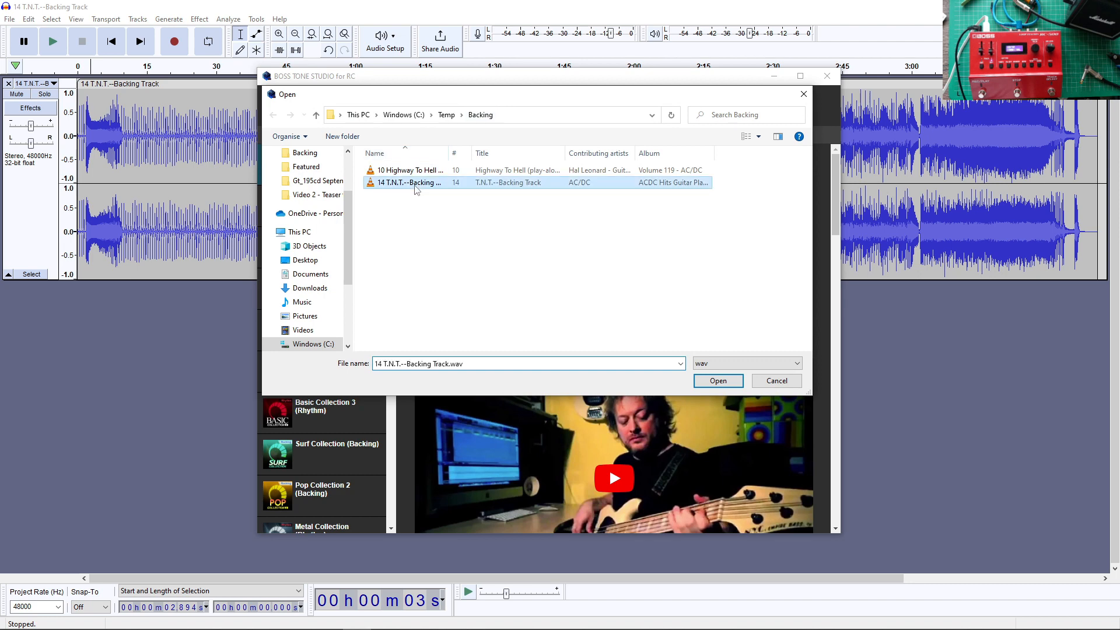
click(719, 380)
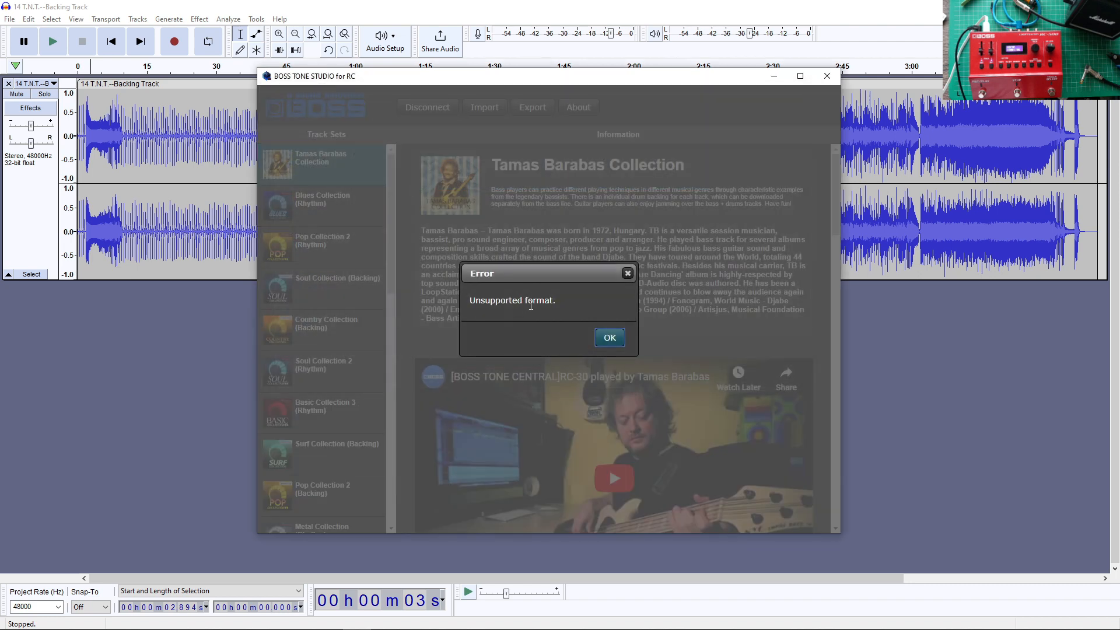
click(609, 337)
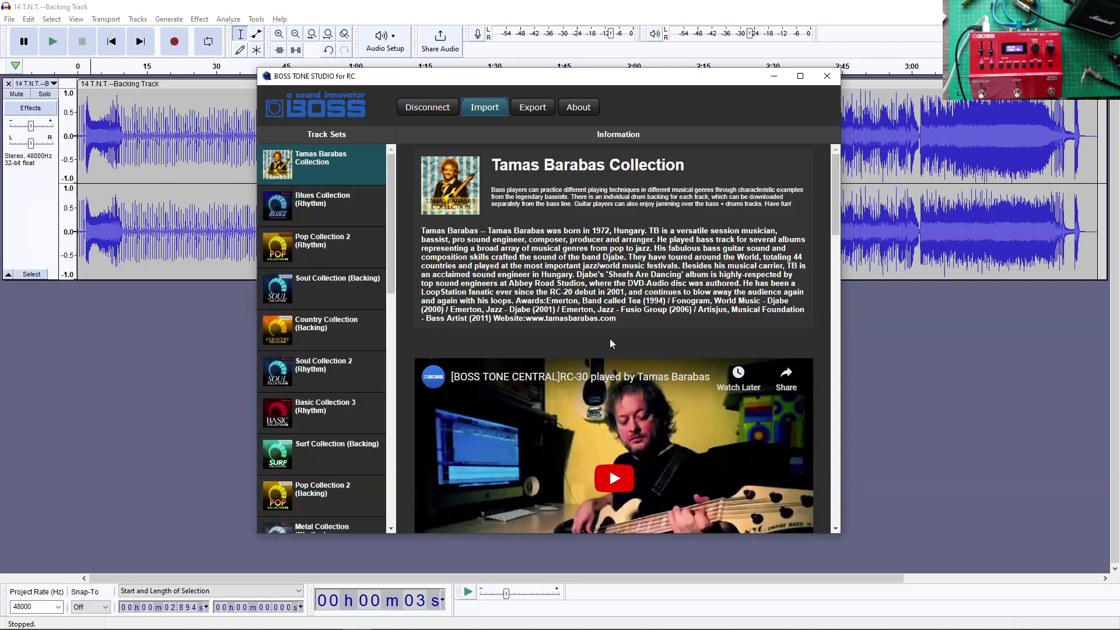
click(827, 76)
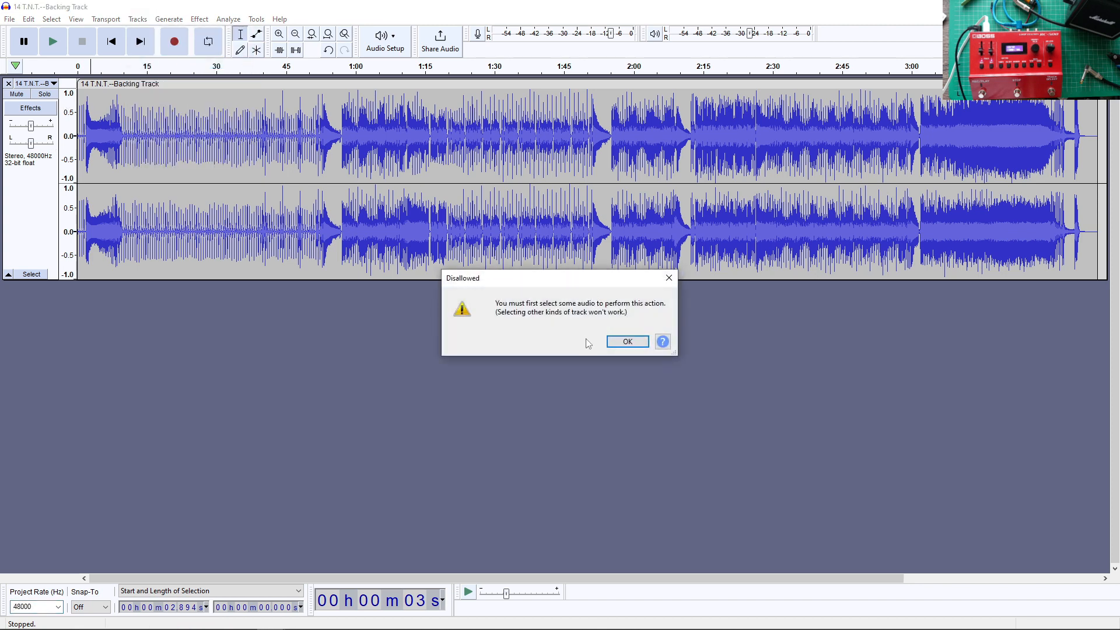
Dismiss the selection warning and resample the T.N.T. track to 44100 Hz
click(627, 342)
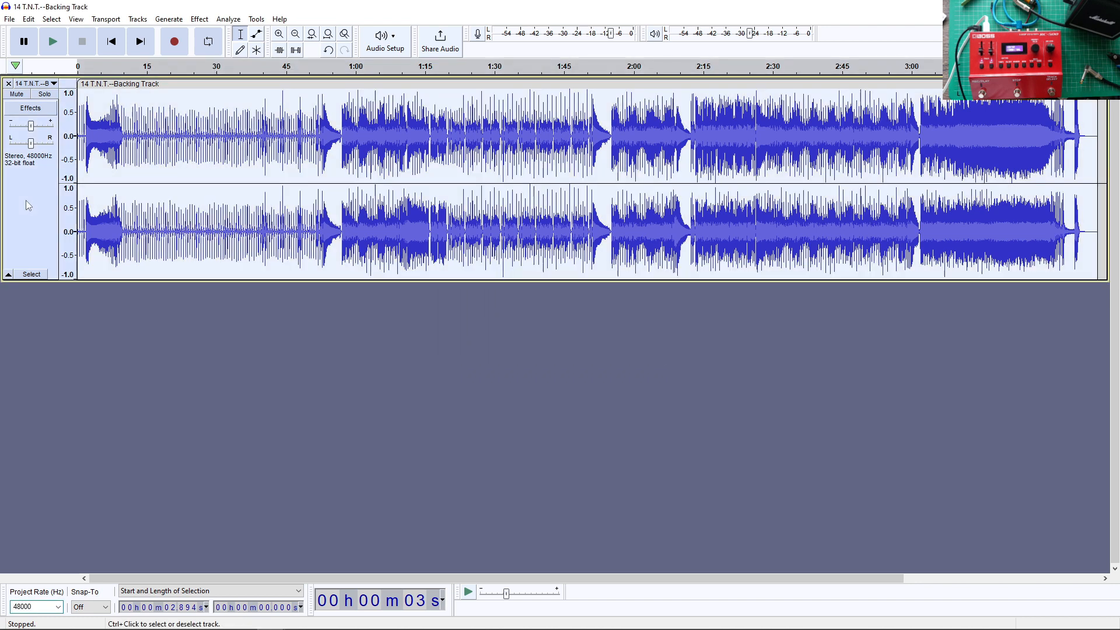
click(137, 19)
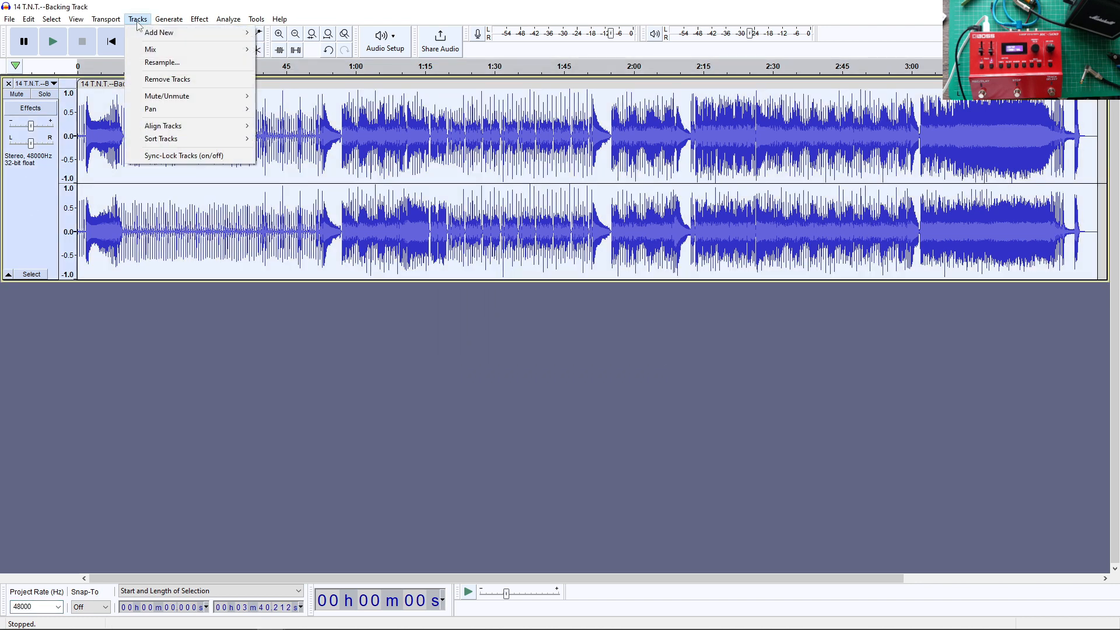
click(162, 62)
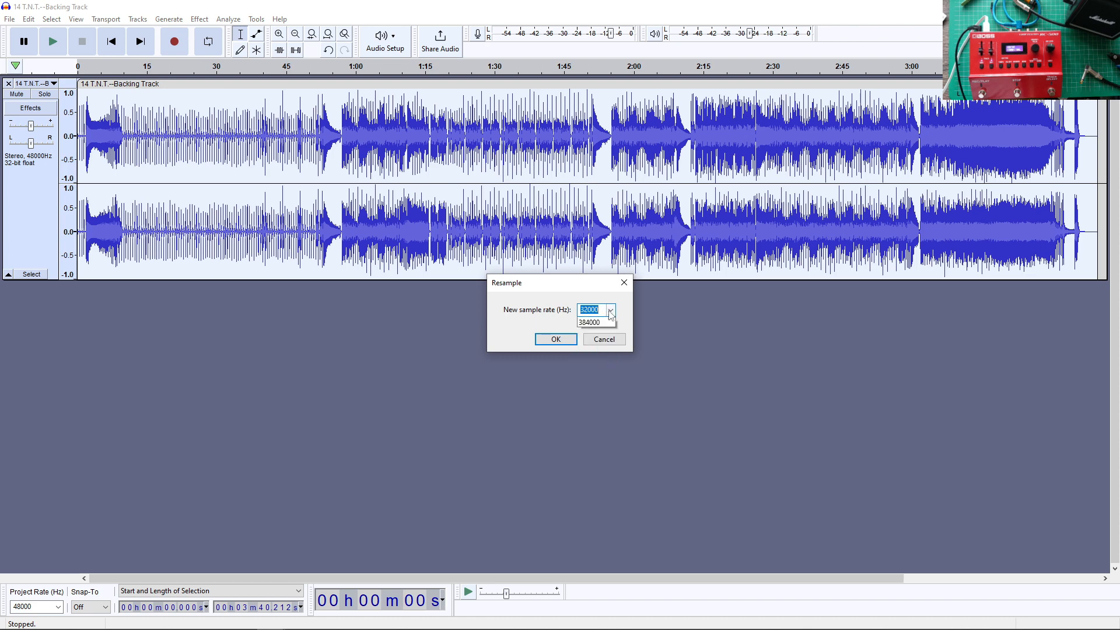
click(555, 339)
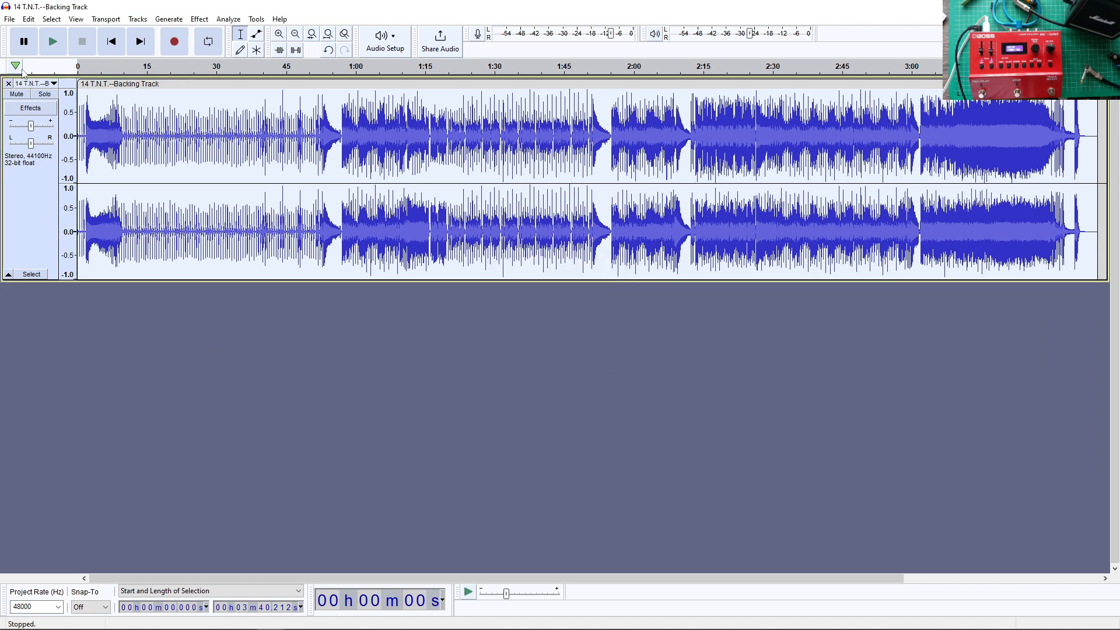
Export the resampled track as WAV, replacing the existing file
click(10, 19)
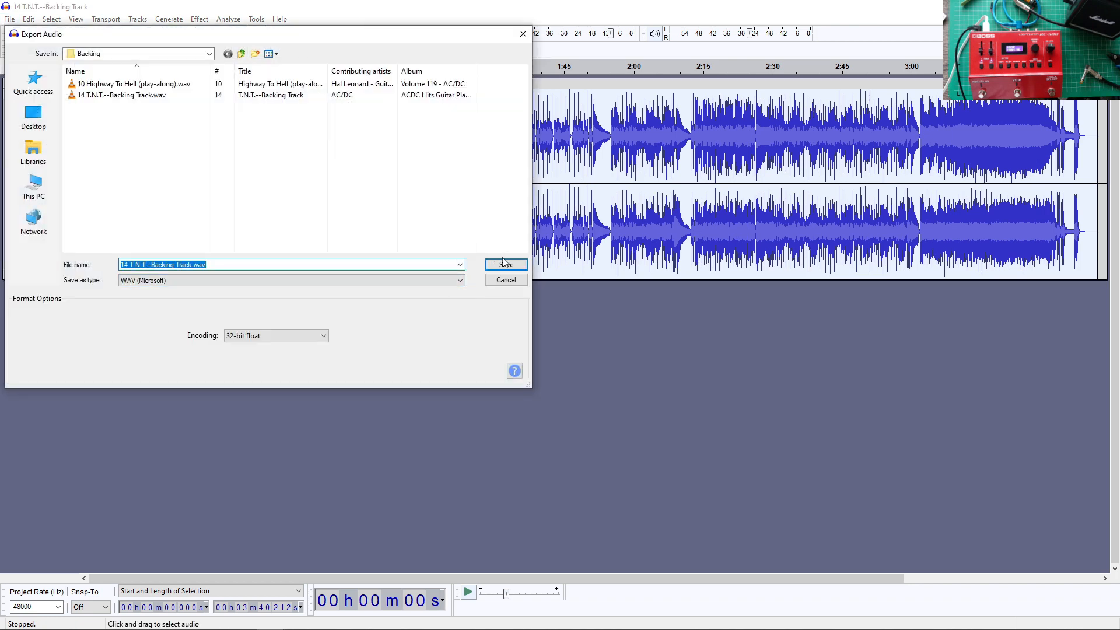
click(506, 265)
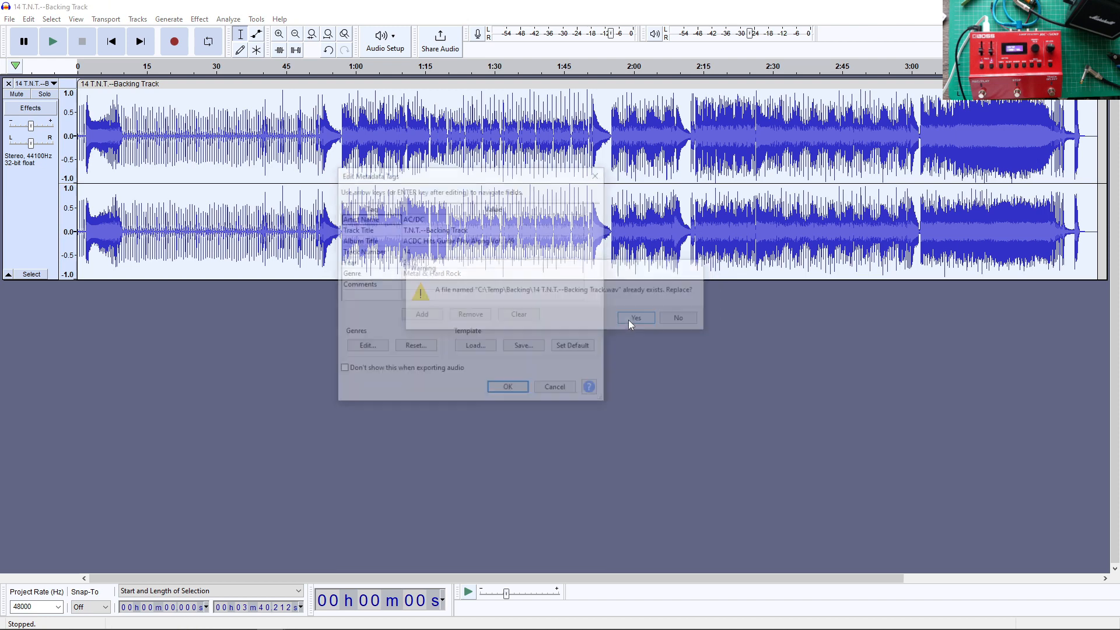
click(636, 318)
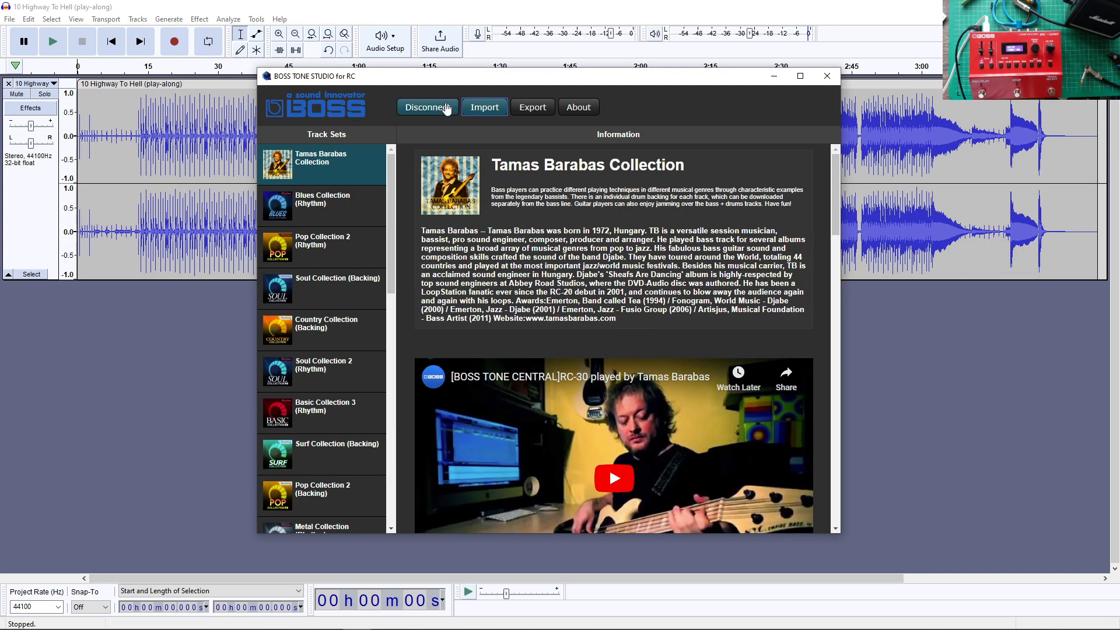
click(484, 107)
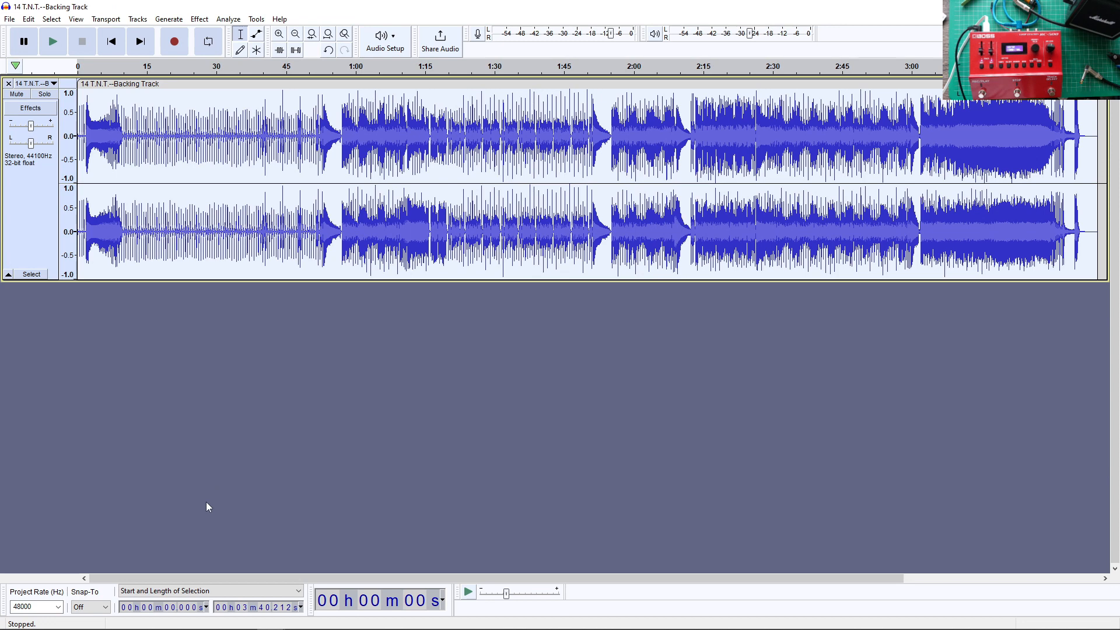
Set project rate to 44100 Hz and overwrite the T.N.T. WAV with a fresh export
click(57, 607)
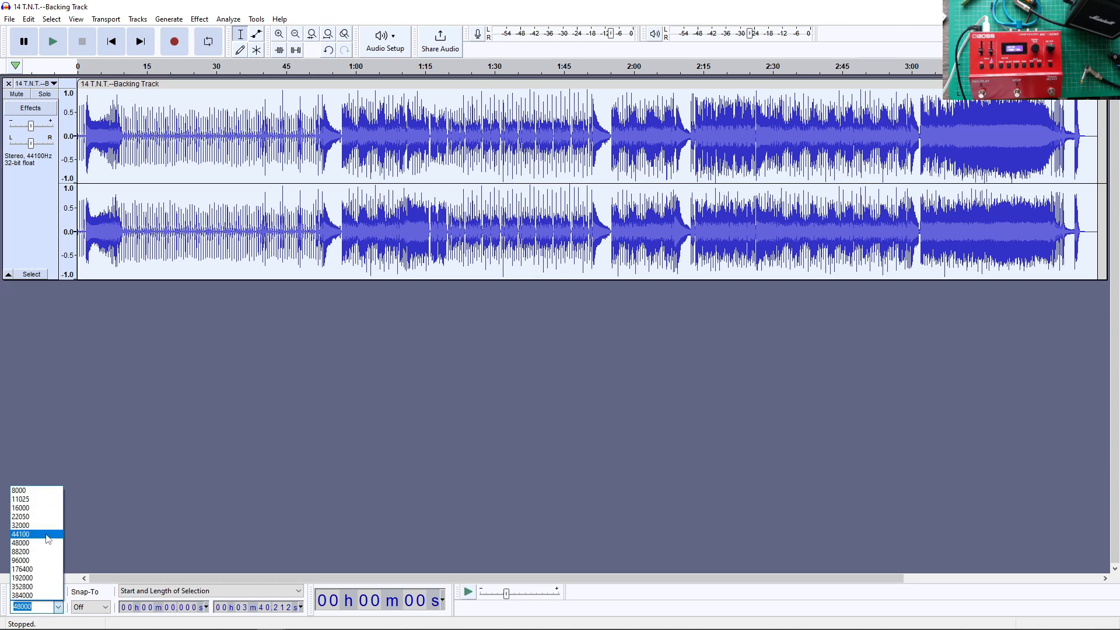
click(24, 533)
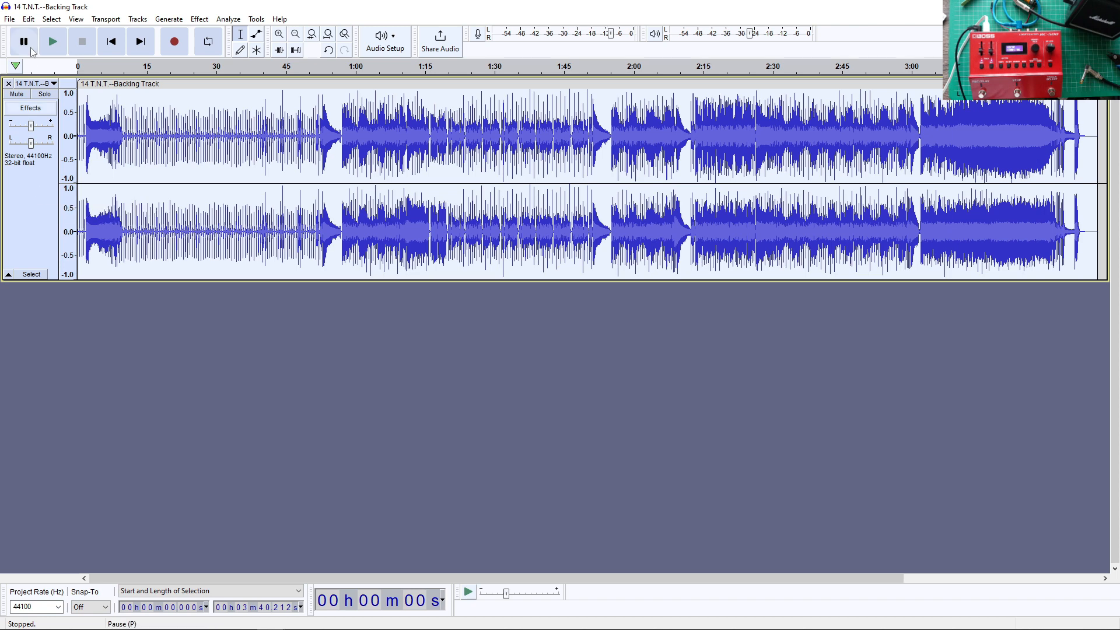
click(7, 19)
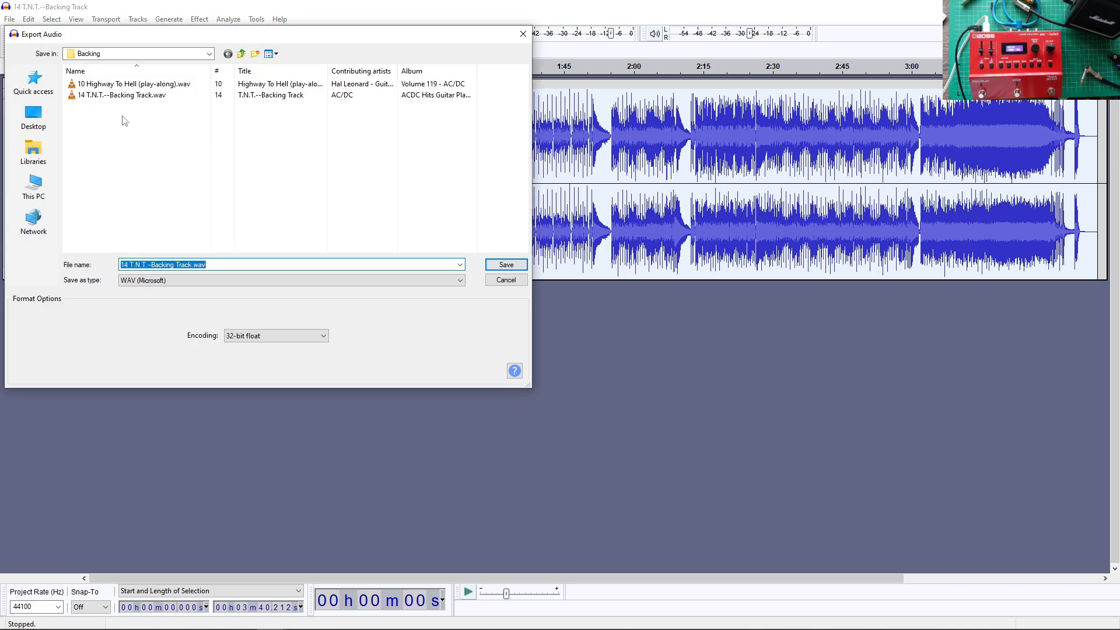
click(506, 265)
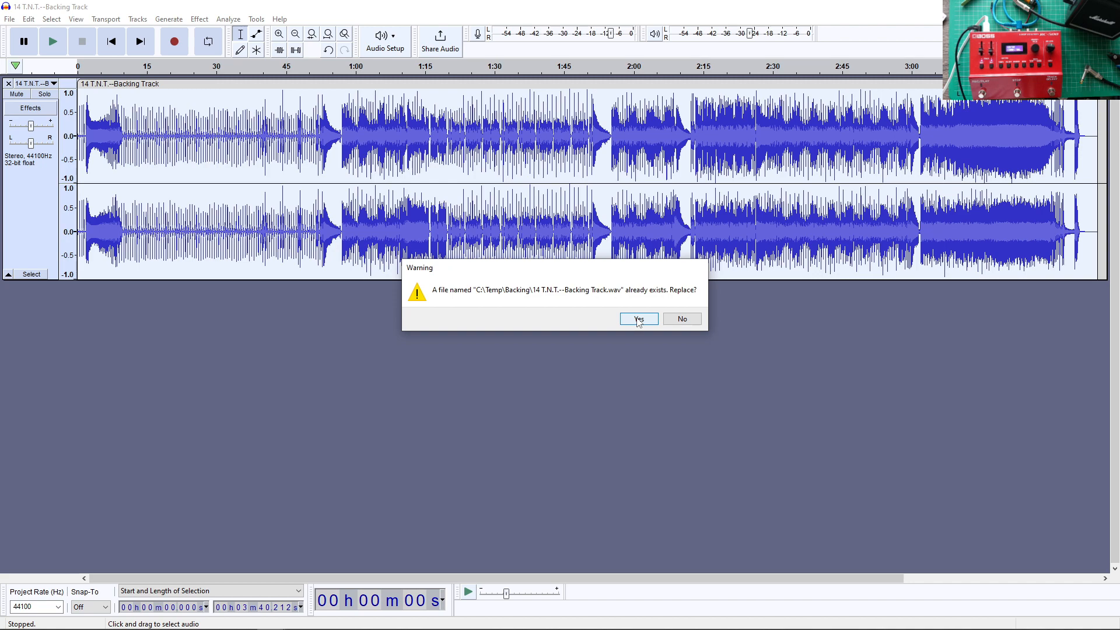
click(638, 318)
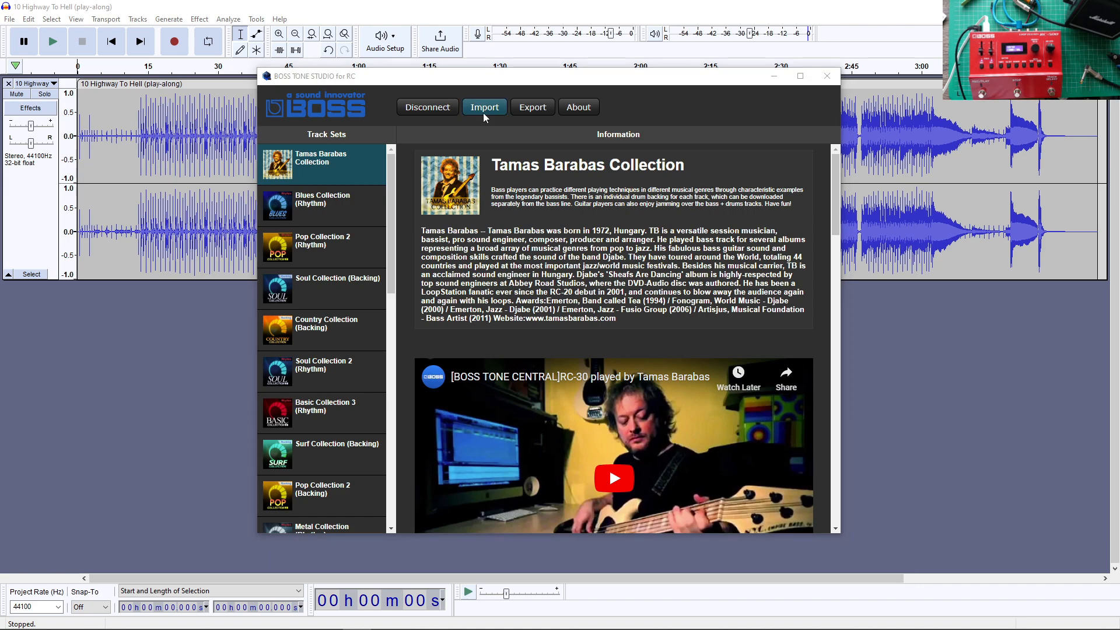
Load the T.N.T. backing WAV into an RC-500 memory track, then disconnect from the pedal
click(485, 107)
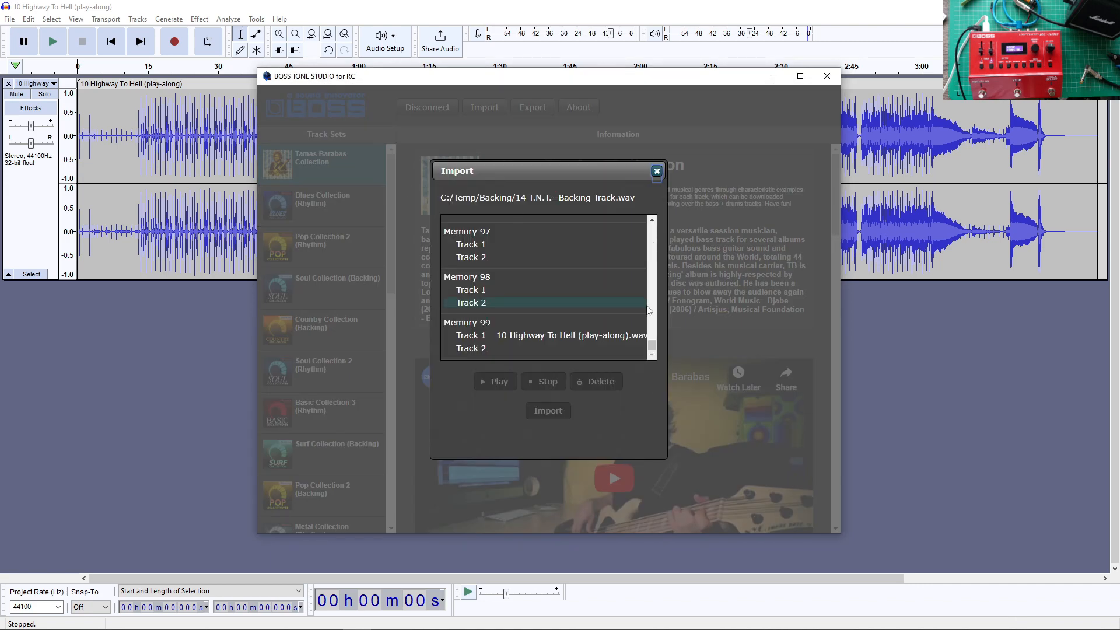
click(547, 411)
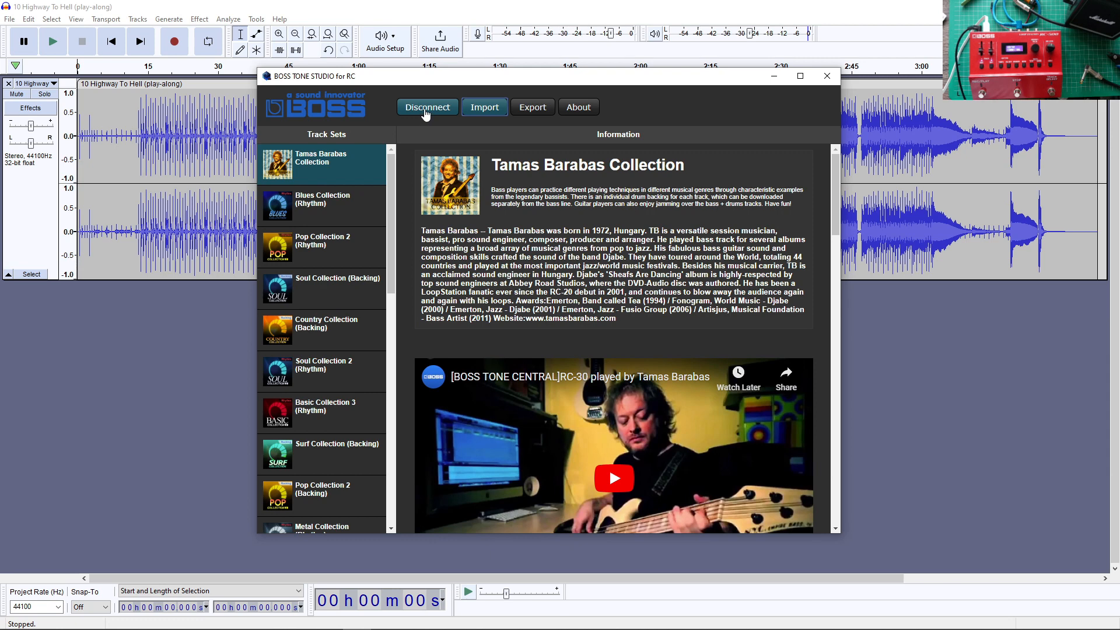
click(427, 106)
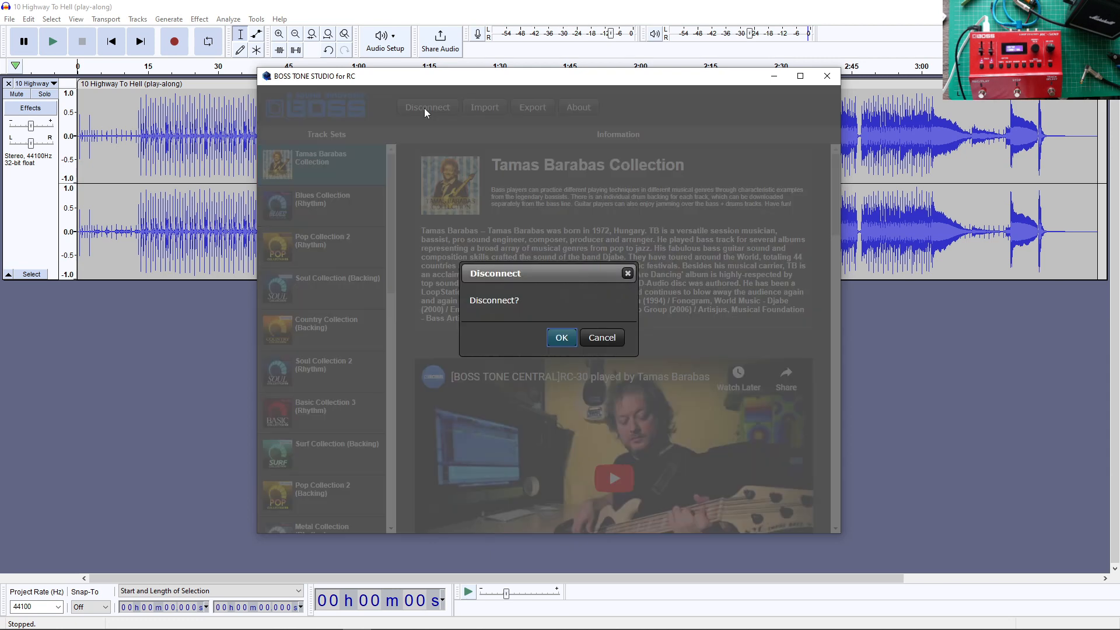
click(561, 337)
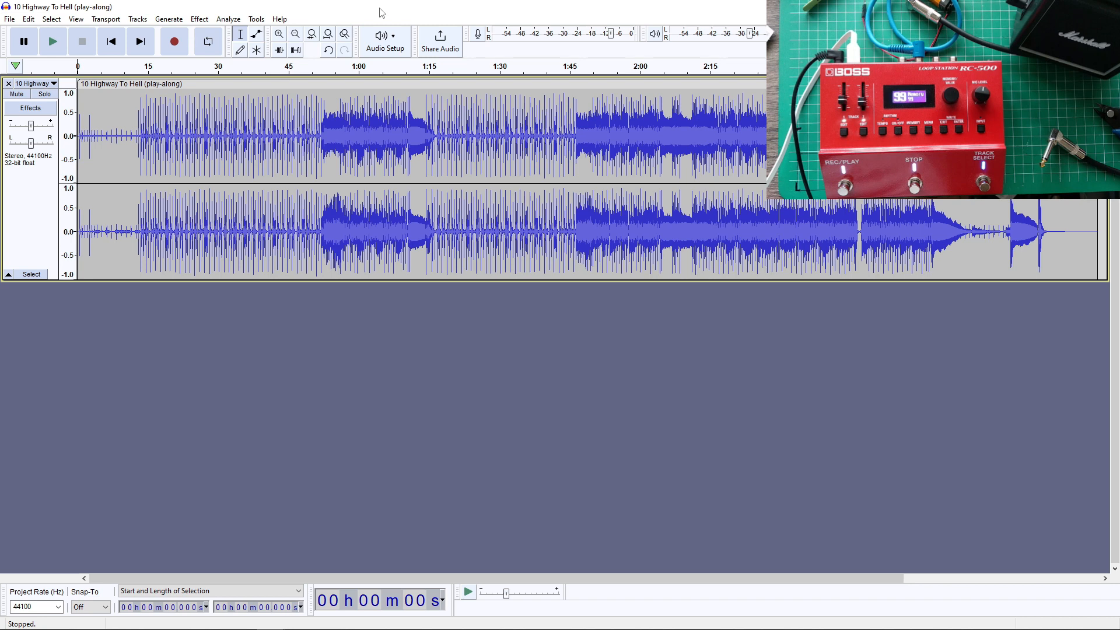
mouse_move(352, 10)
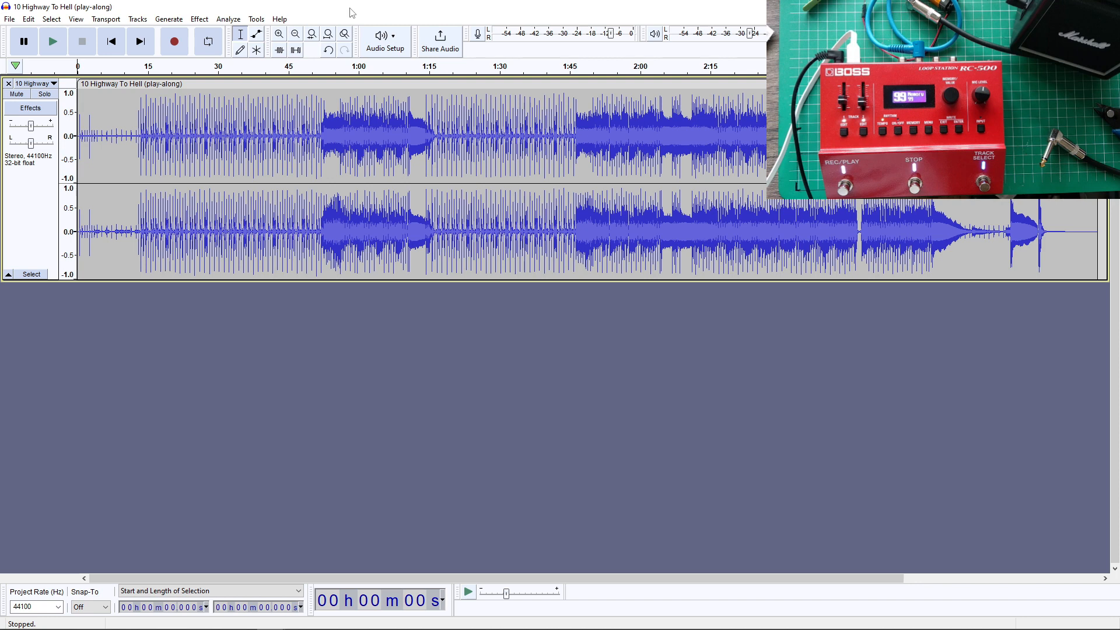
mouse_move(167, 8)
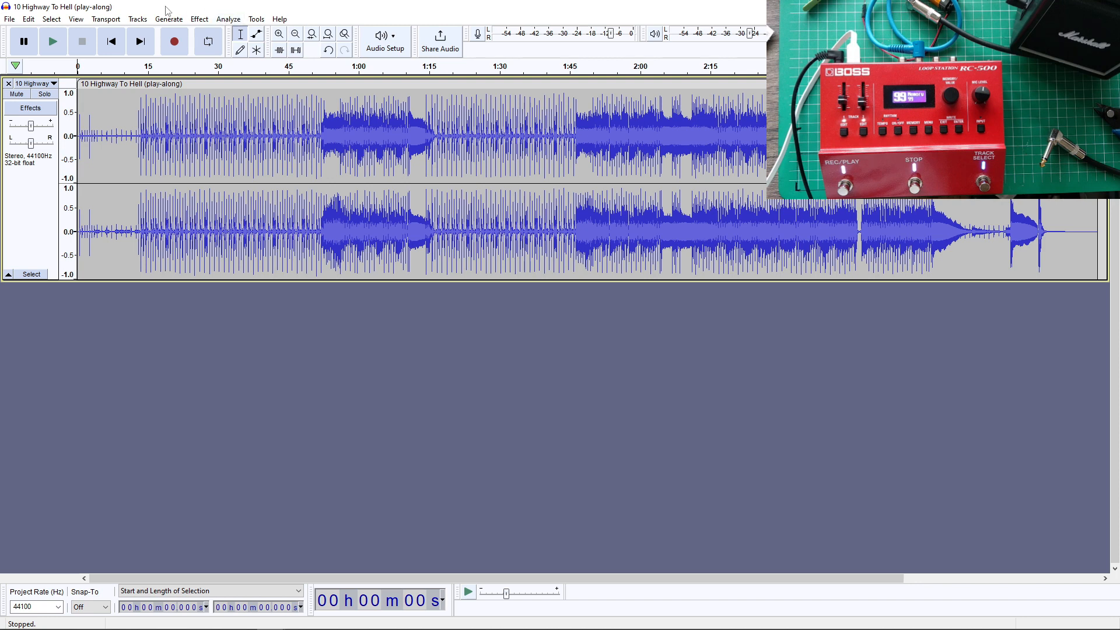
mouse_move(84, 99)
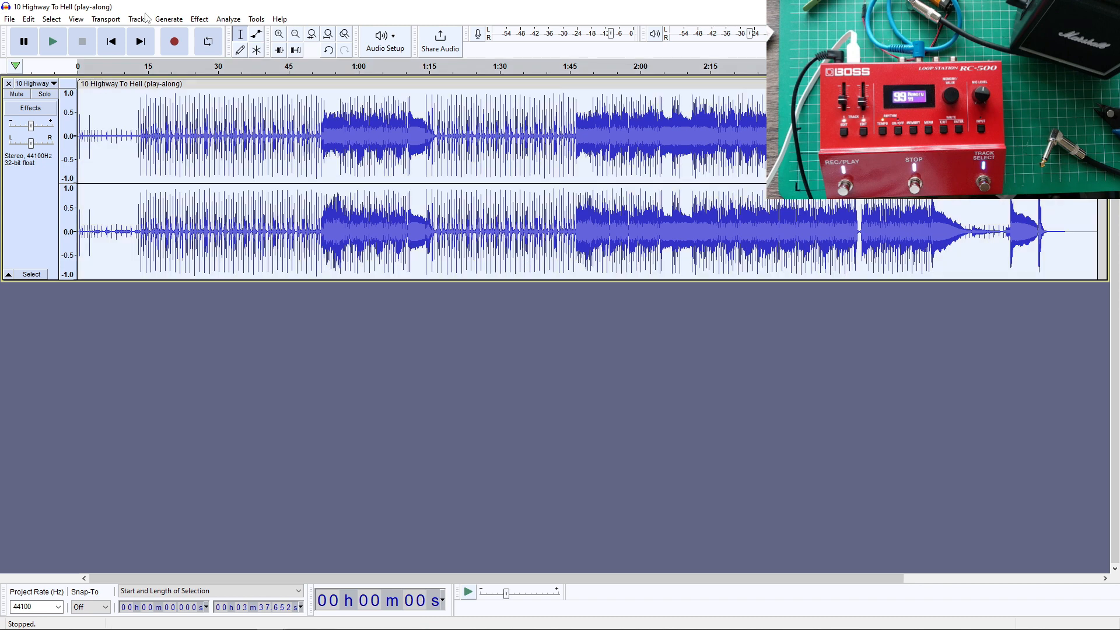
Apply Amplify at -6.2 dB to the Highway To Hell play-along track
click(199, 18)
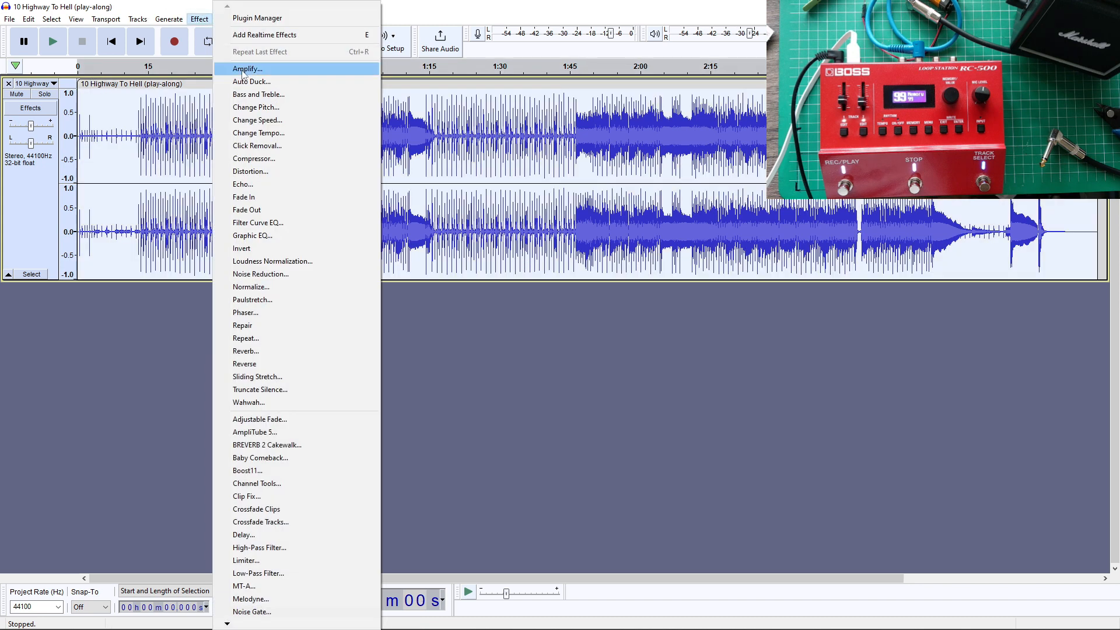
click(245, 68)
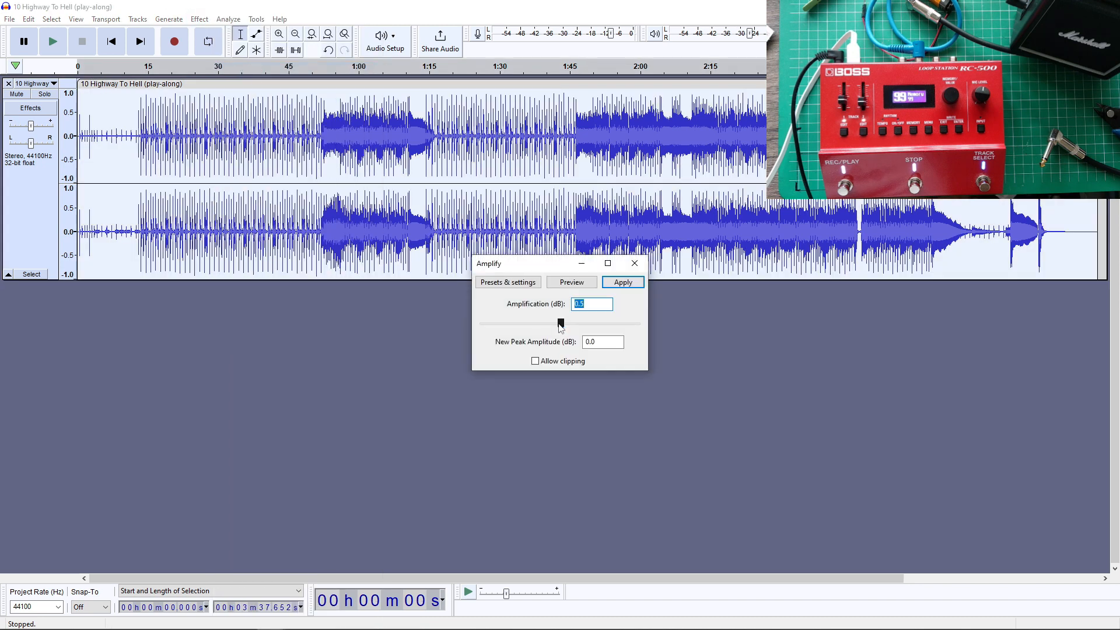
drag(559, 323, 551, 323)
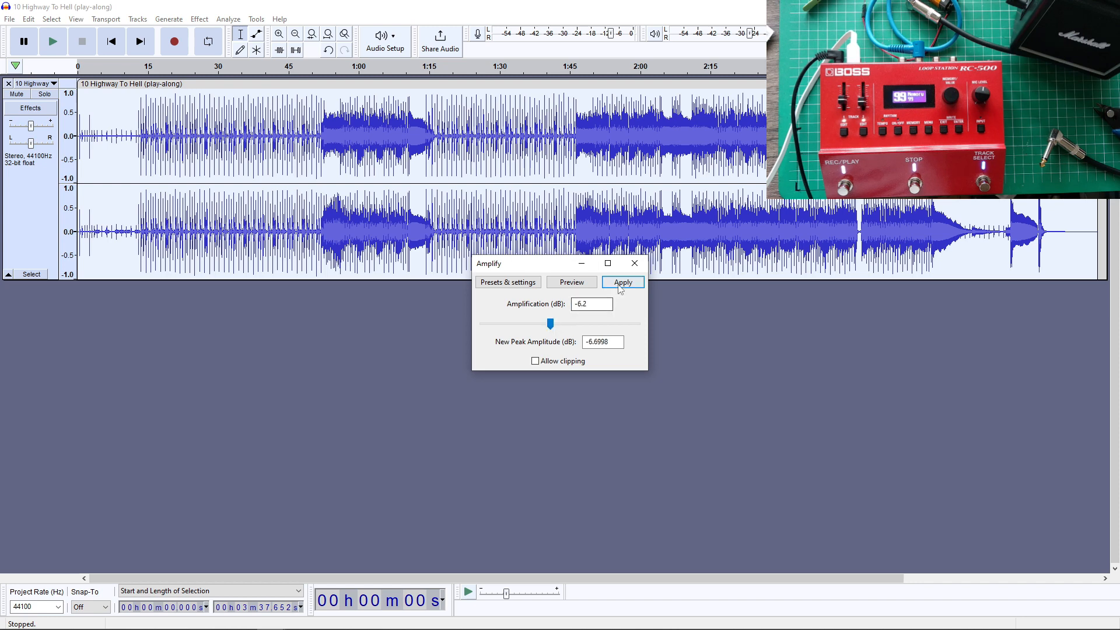
click(623, 282)
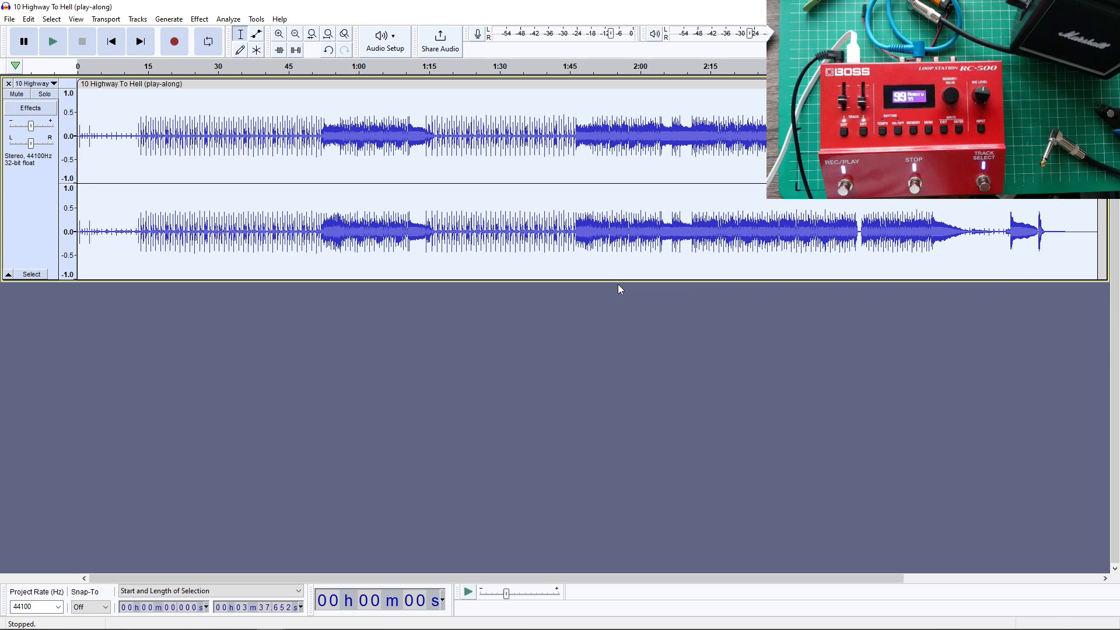
mouse_move(363, 267)
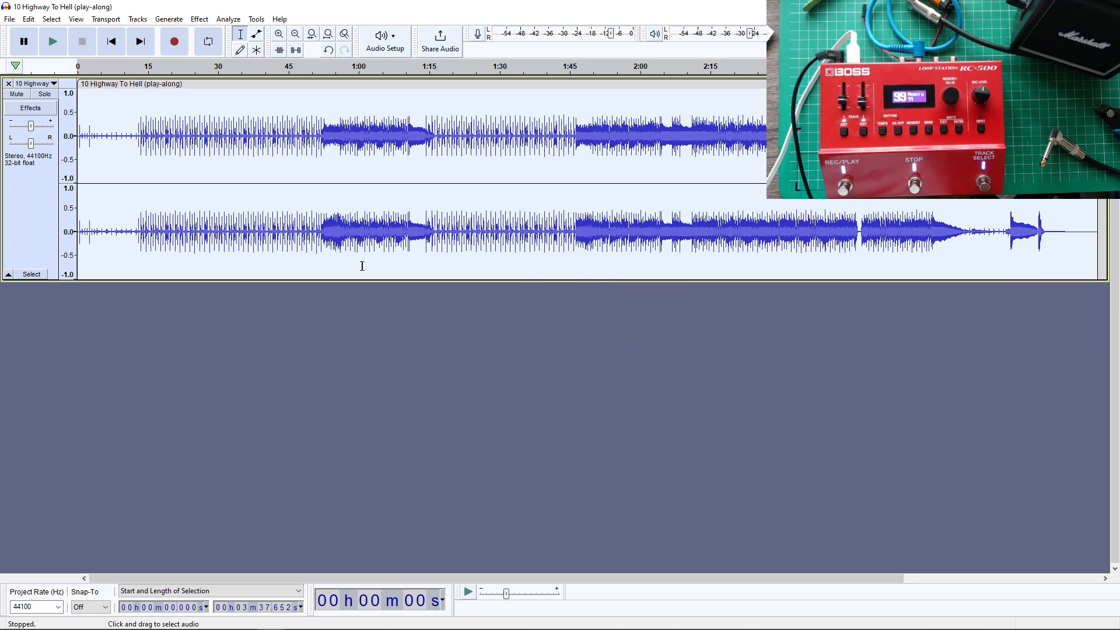